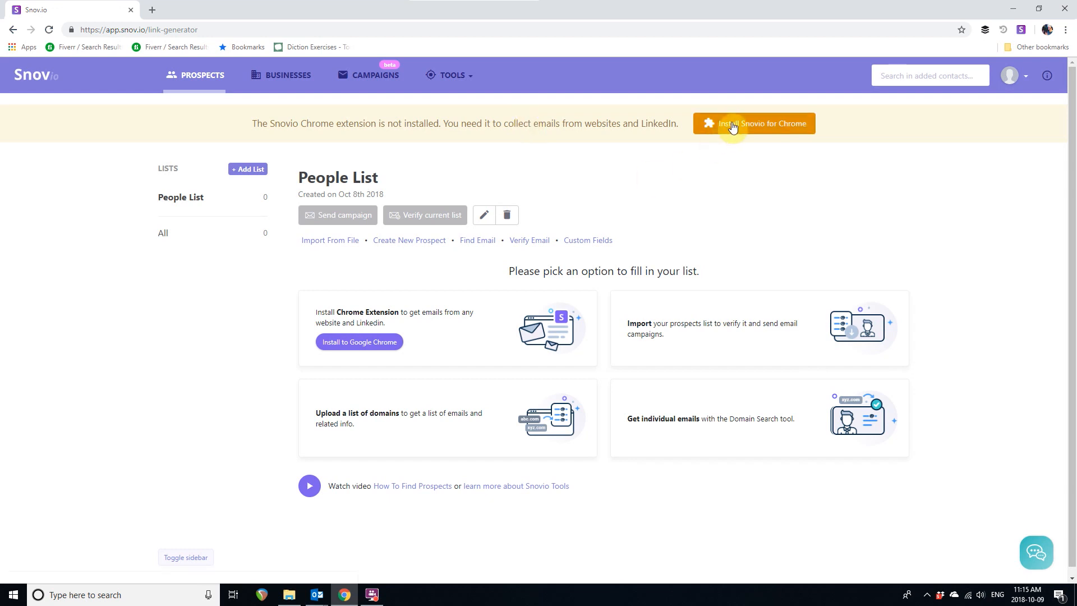
Install the Snov.io Chrome extension from the yellow warning banner.
click(755, 123)
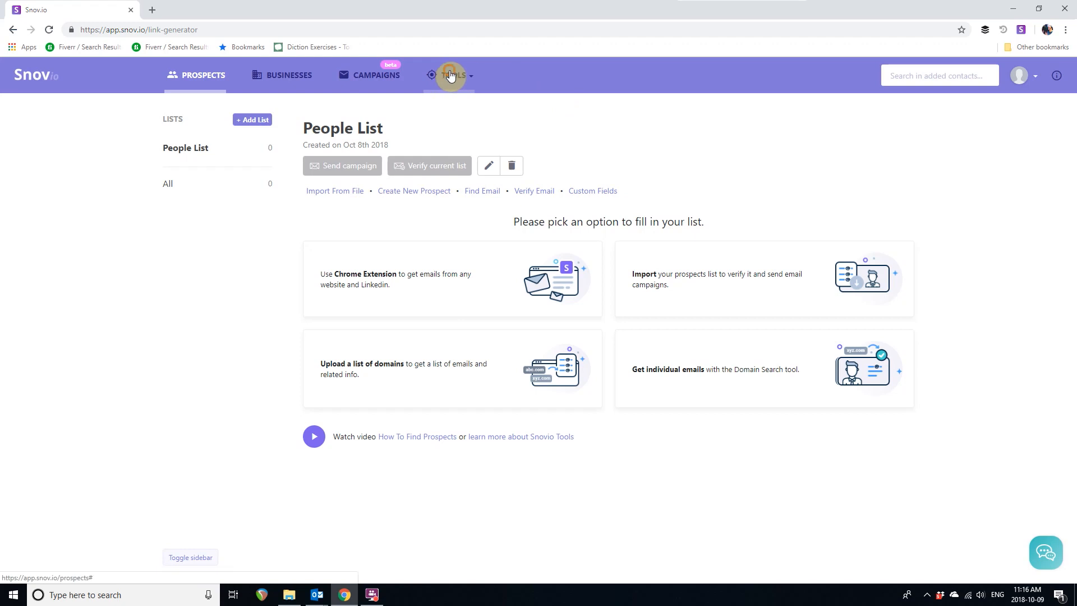
Run the Linker tool for job title CEO located in United States, Portland.
click(449, 76)
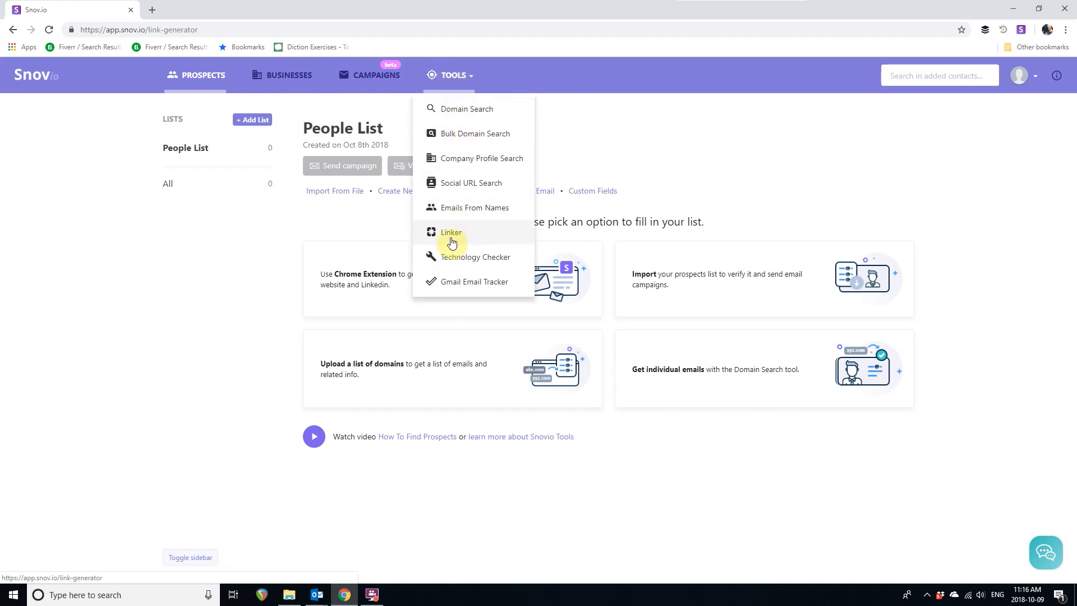
click(451, 232)
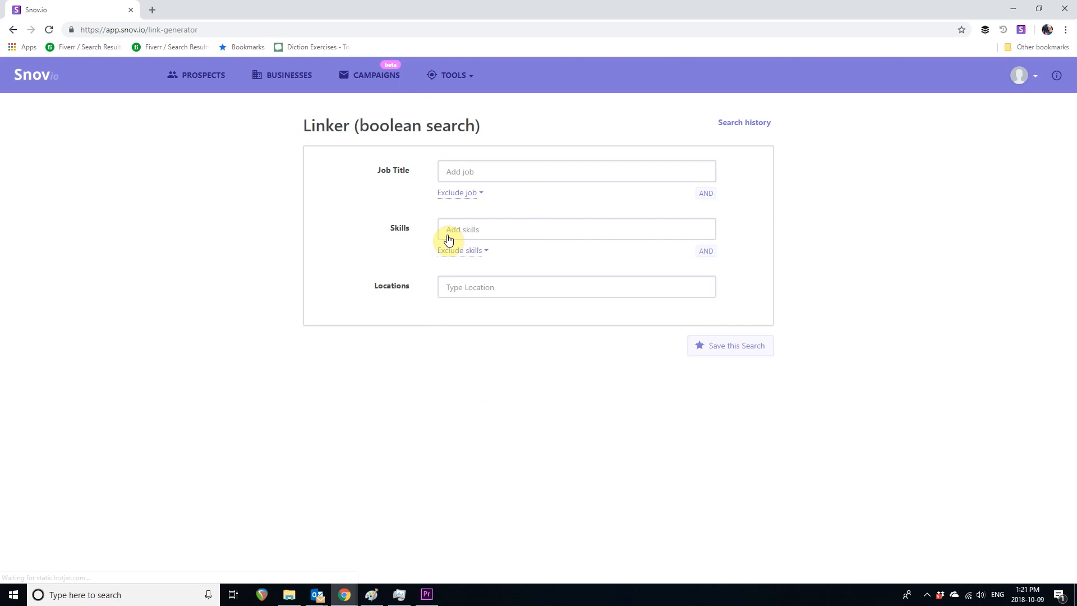
click(556, 171)
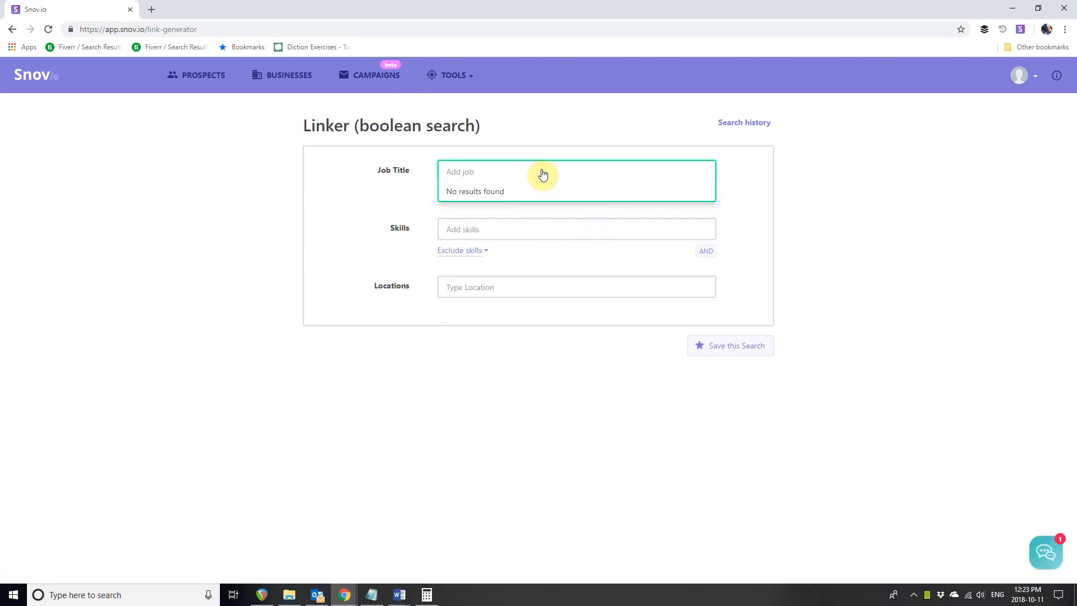
text(CEO)
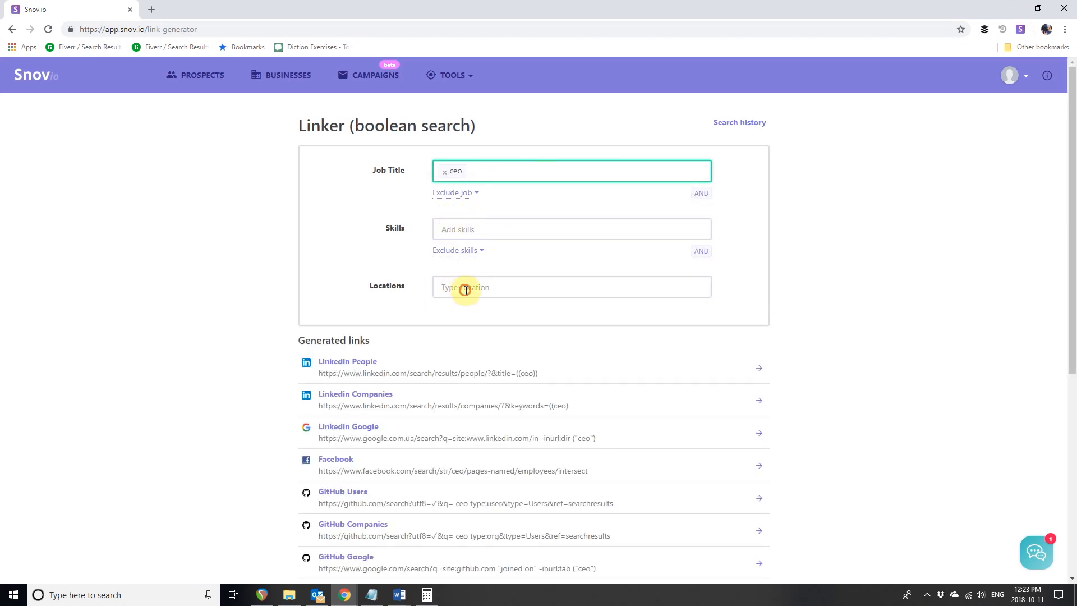
text(Portland)
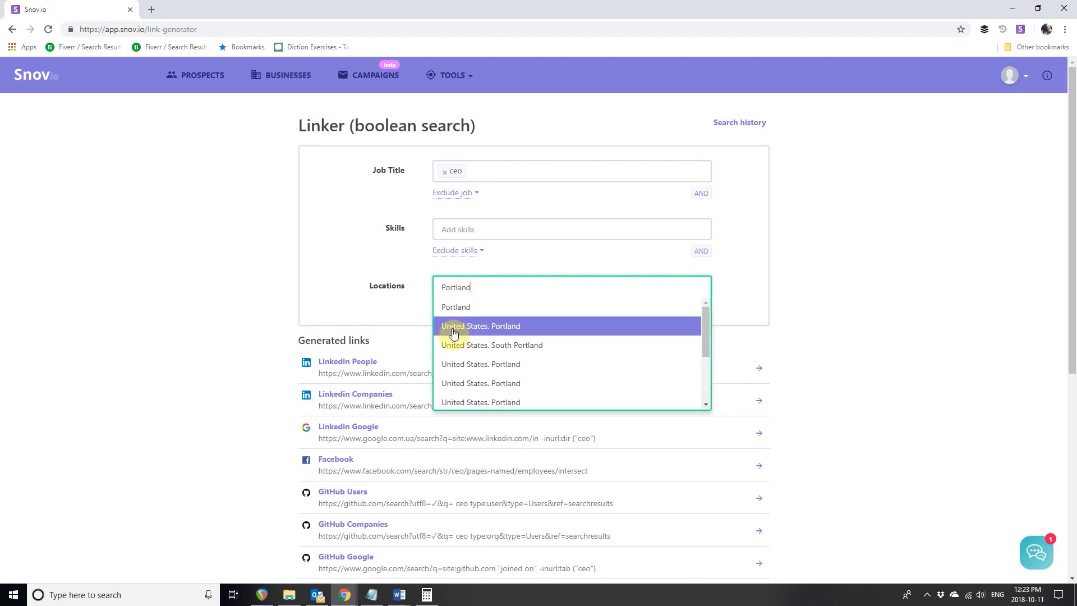
click(482, 326)
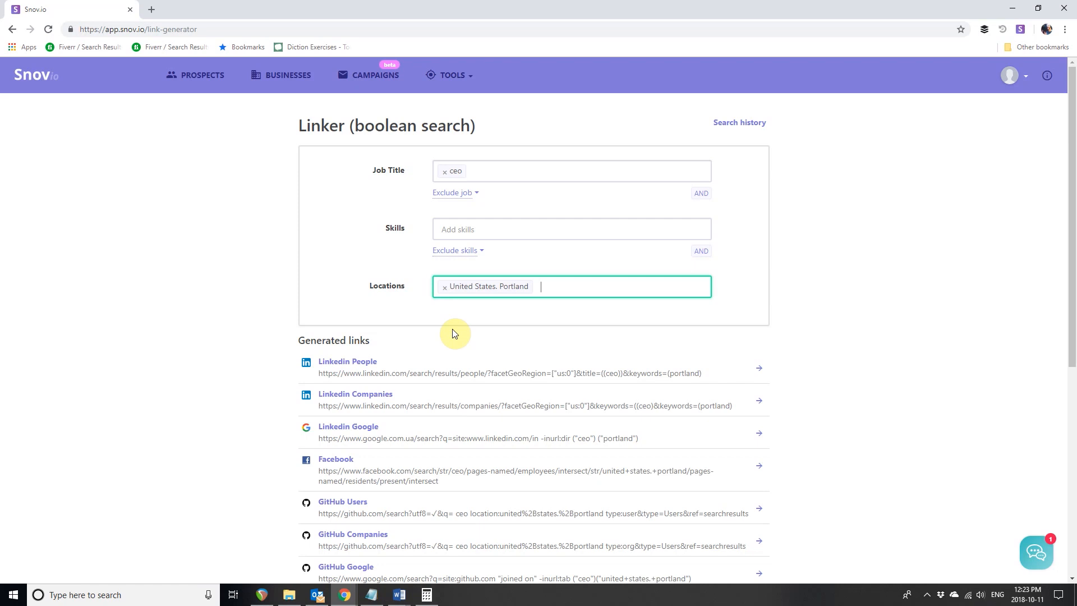
mouse_move(423, 345)
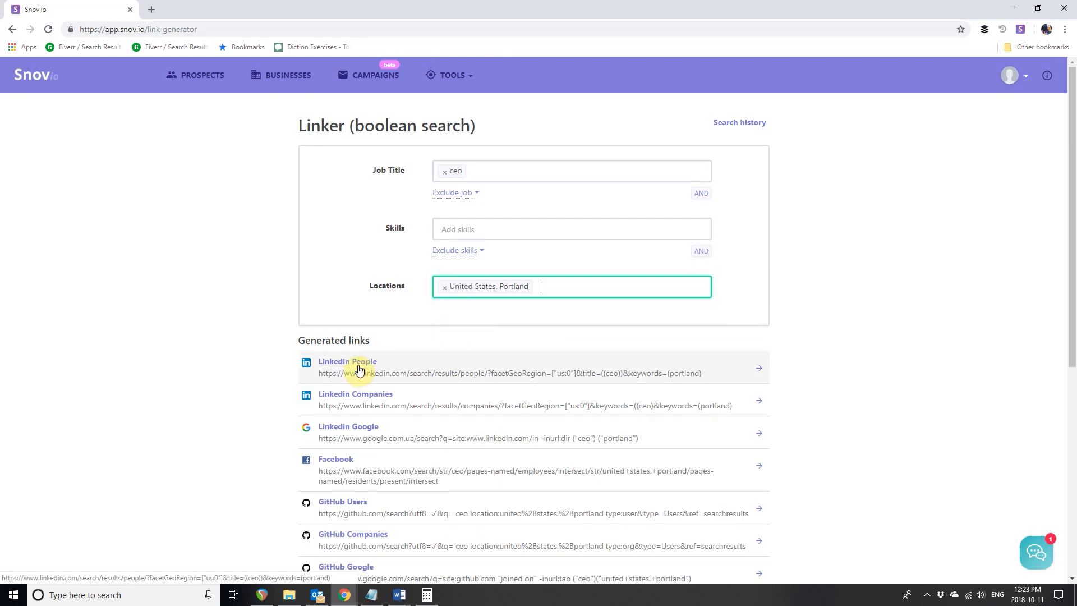
Follow the generated 'Linkedin People' link to the CEO search results.
click(346, 361)
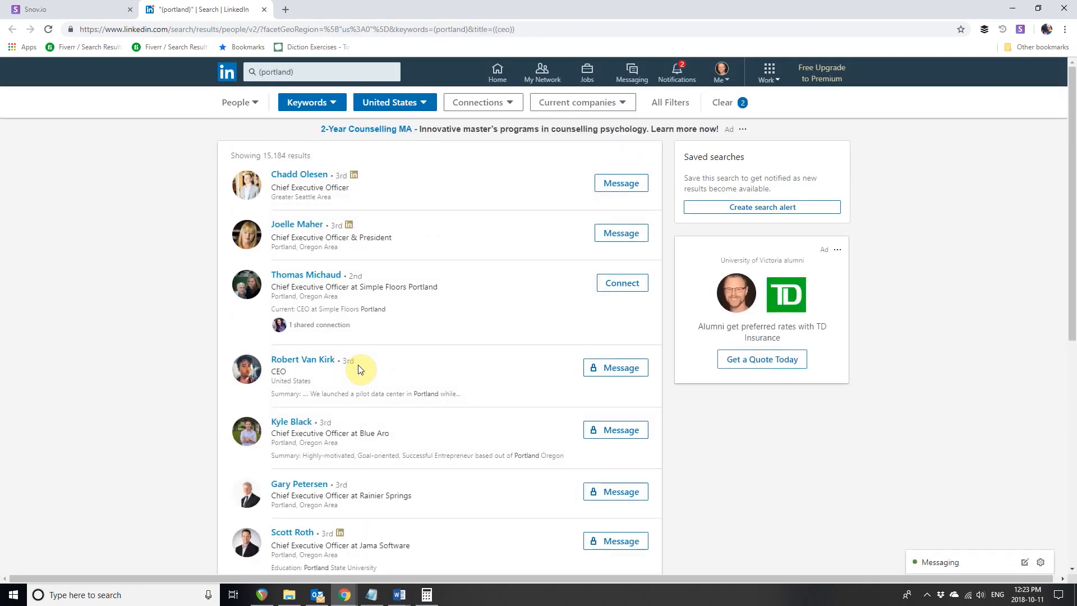
mouse_move(440, 353)
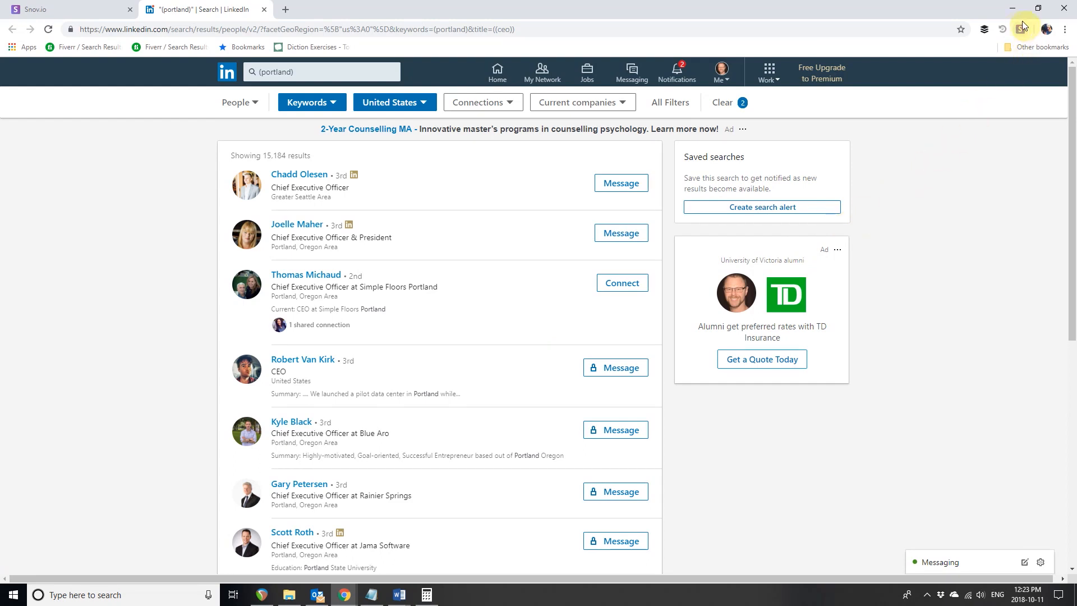
mouse_move(1024, 26)
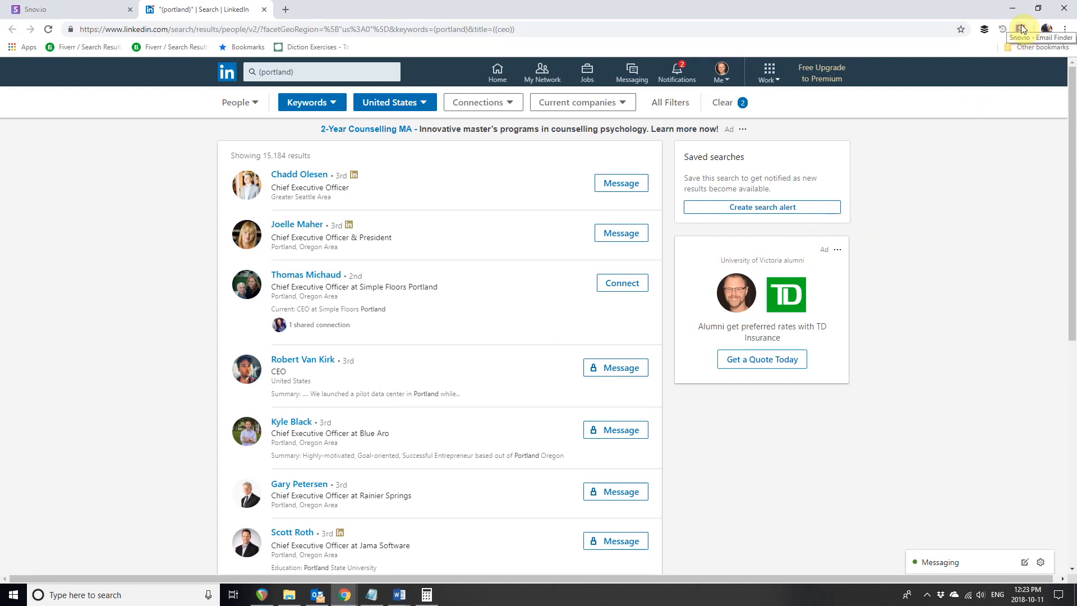
Find and save emails from LinkedIn result pages 1 to 3 with the Snov.io extension.
click(1024, 29)
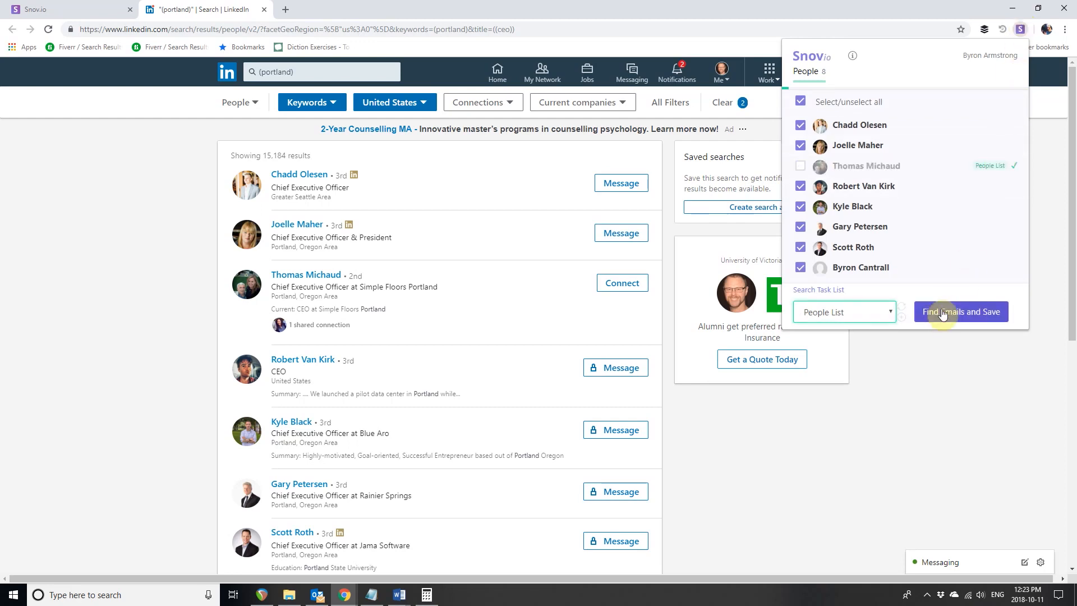
click(962, 311)
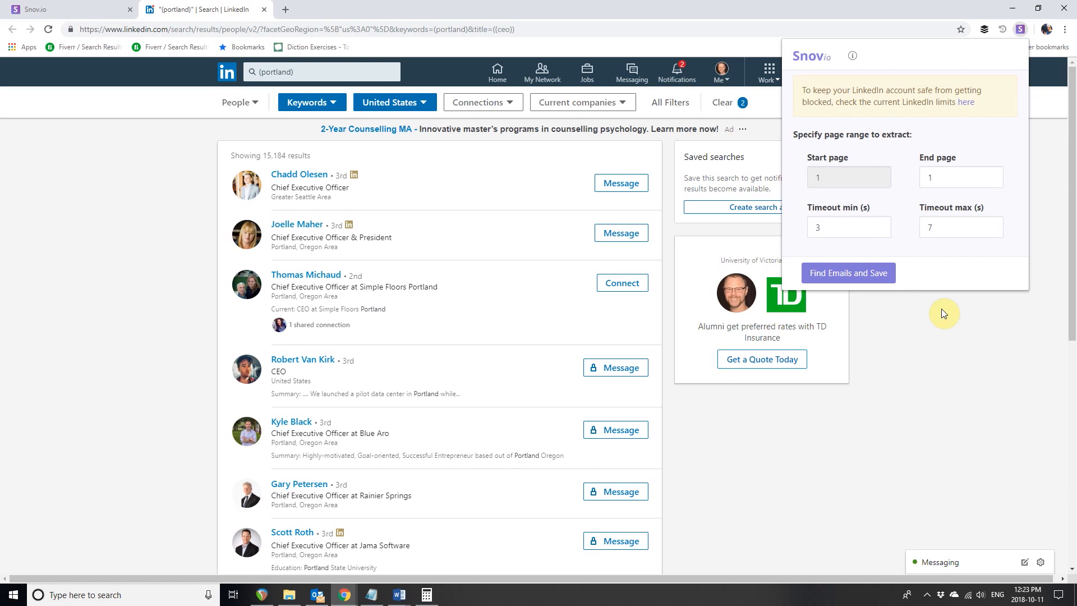
mouse_move(962, 198)
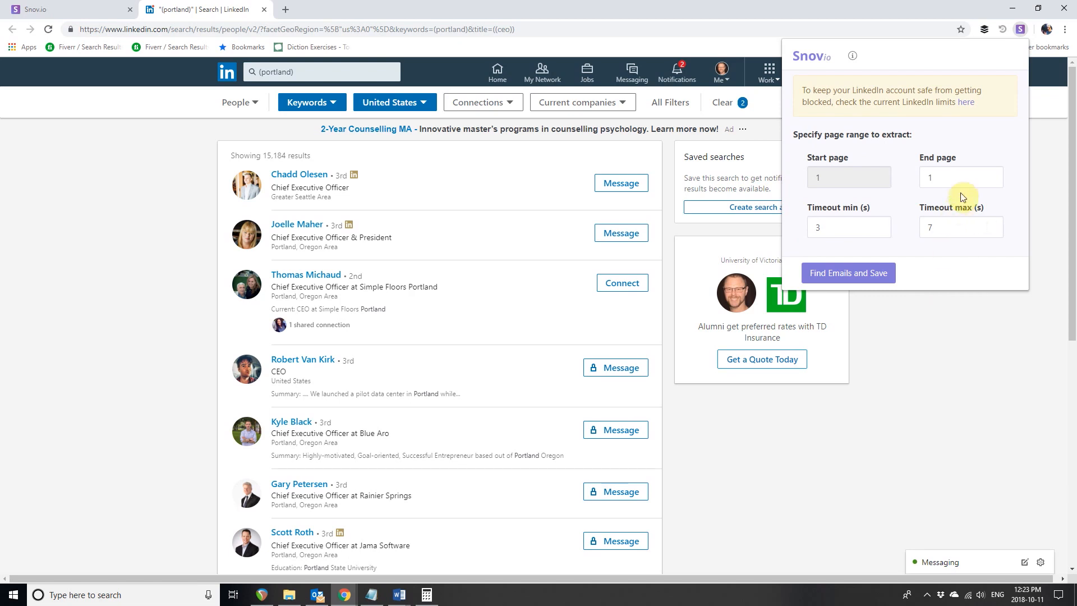
click(955, 177)
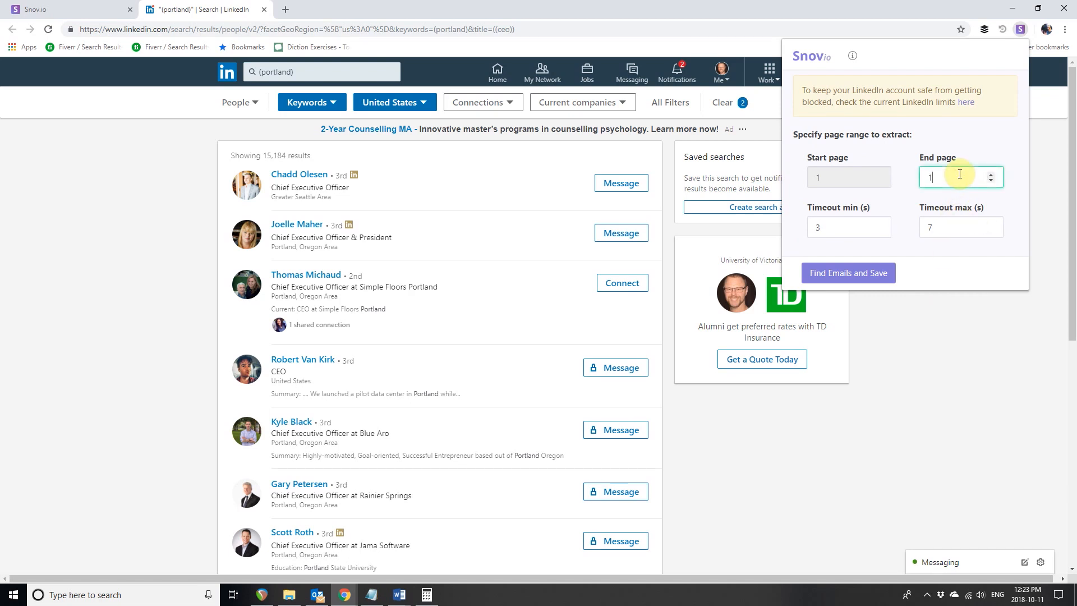
text(3)
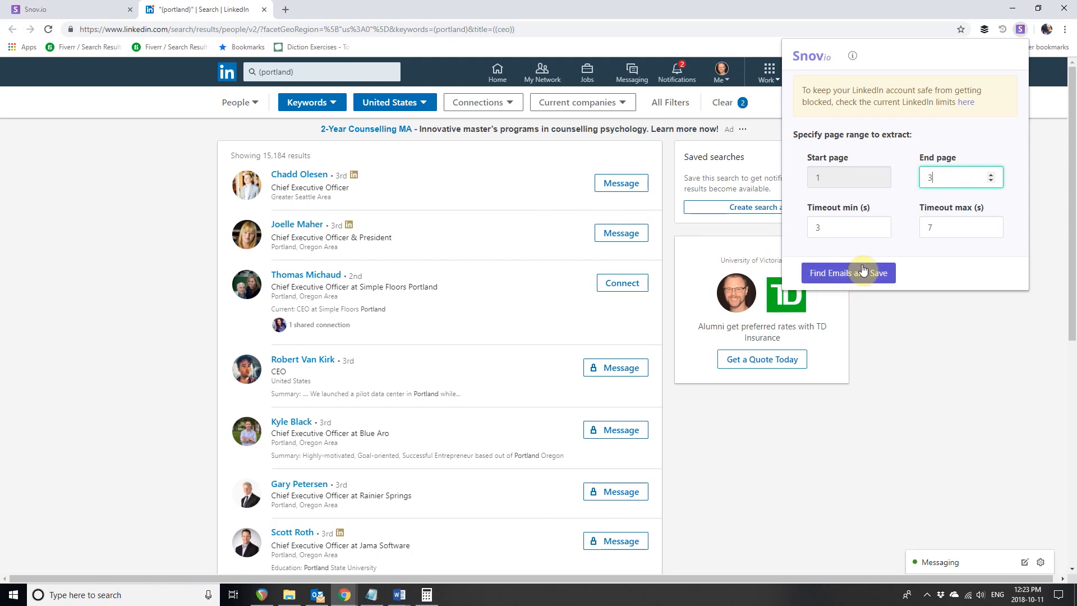
click(849, 272)
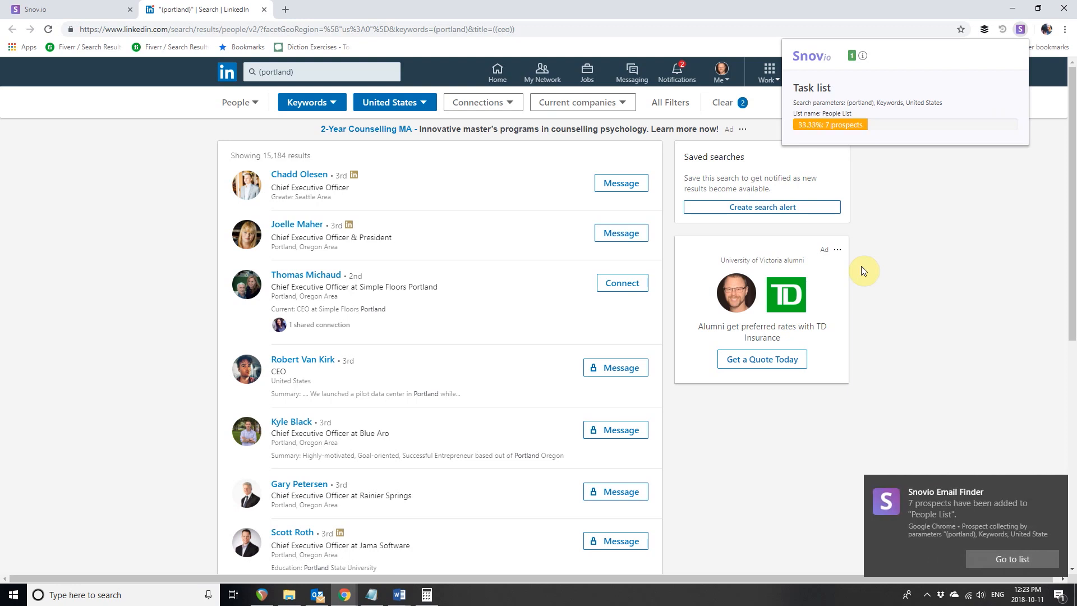
mouse_move(936, 545)
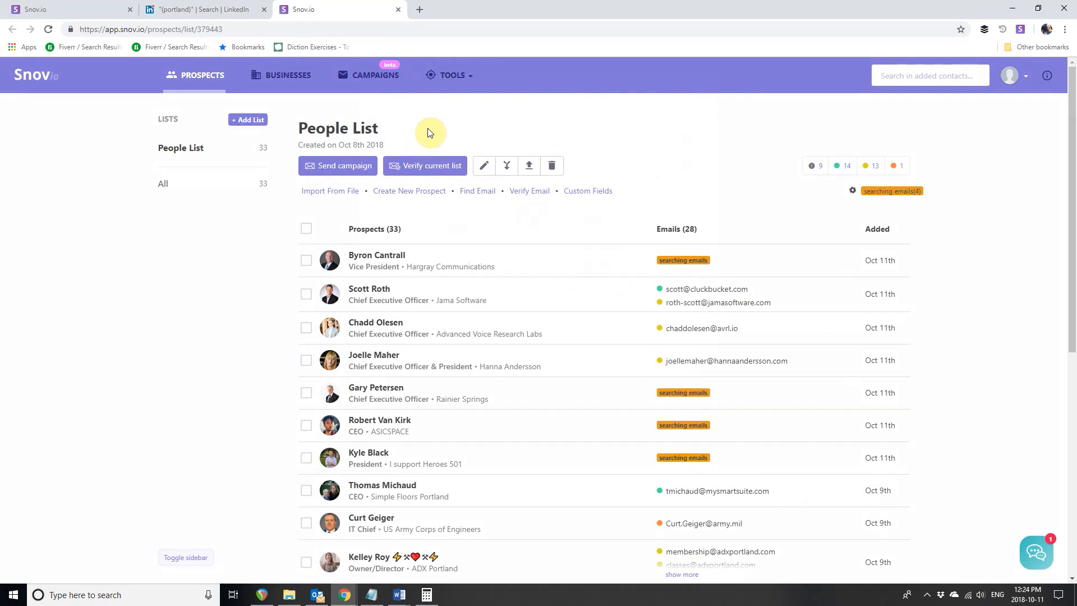
Bring up the Snov.io Tools menu from the top navigation.
click(450, 75)
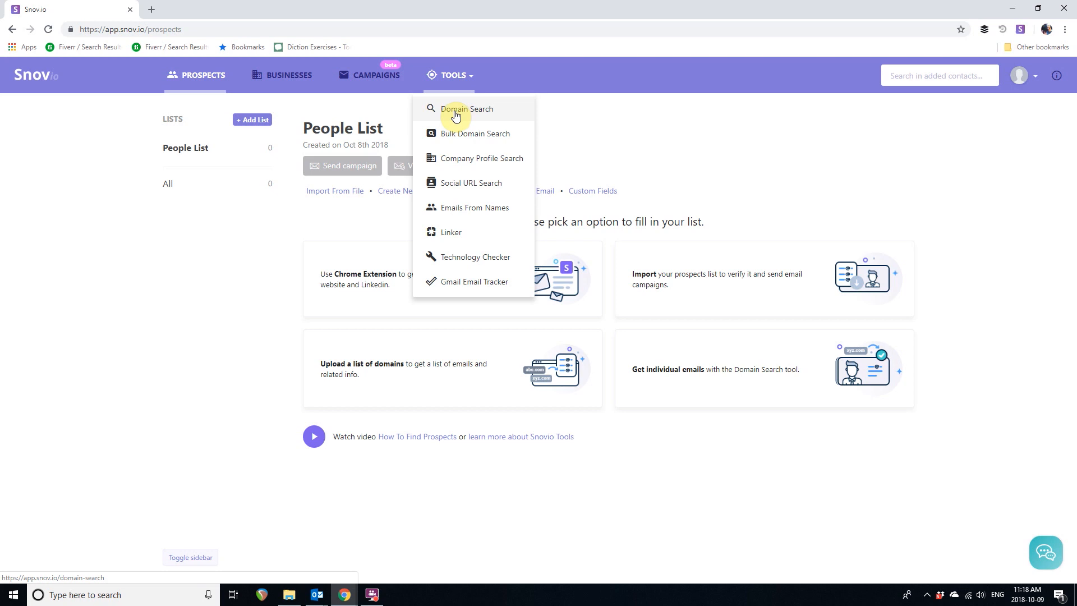
mouse_move(502, 116)
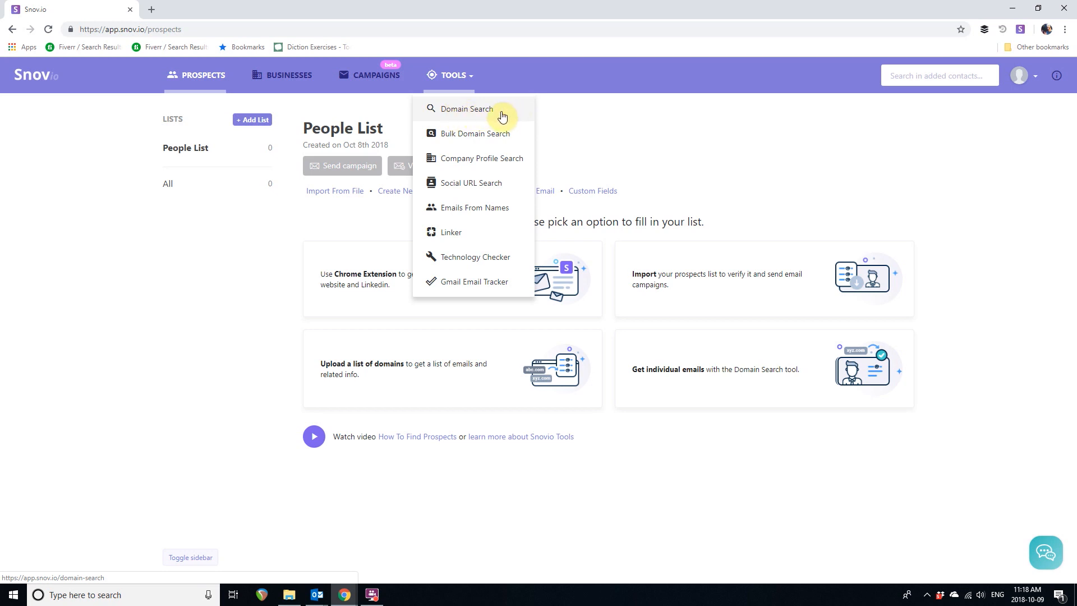
mouse_move(448, 133)
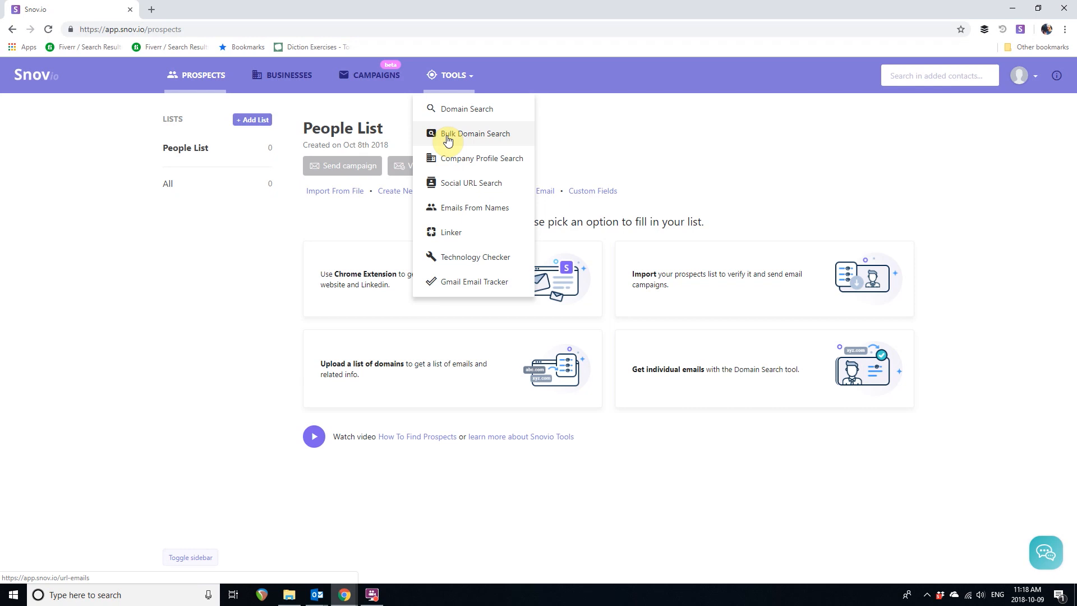
click(466, 109)
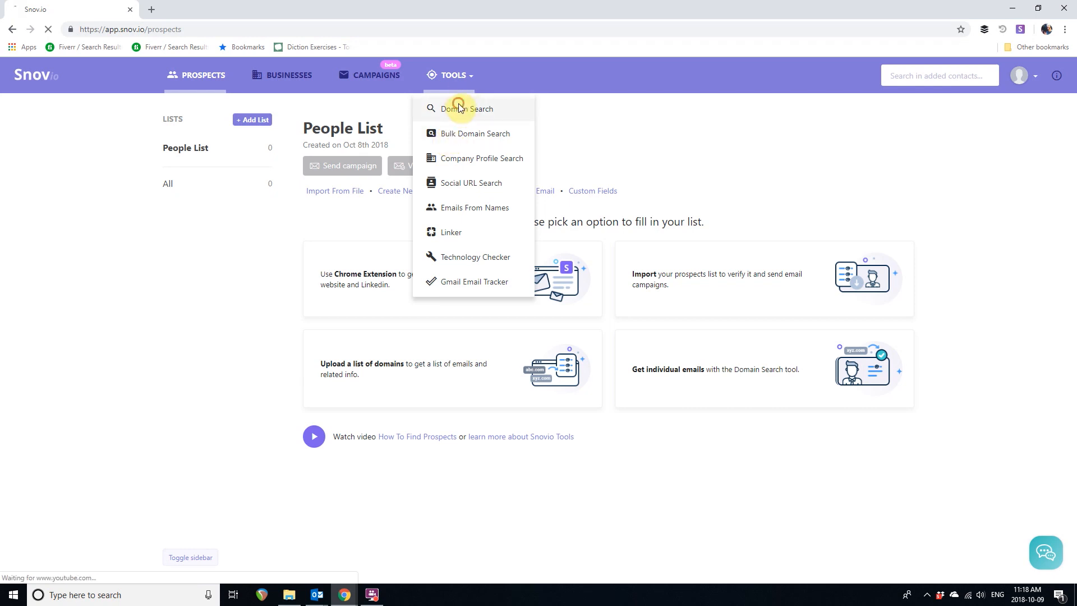
click(467, 109)
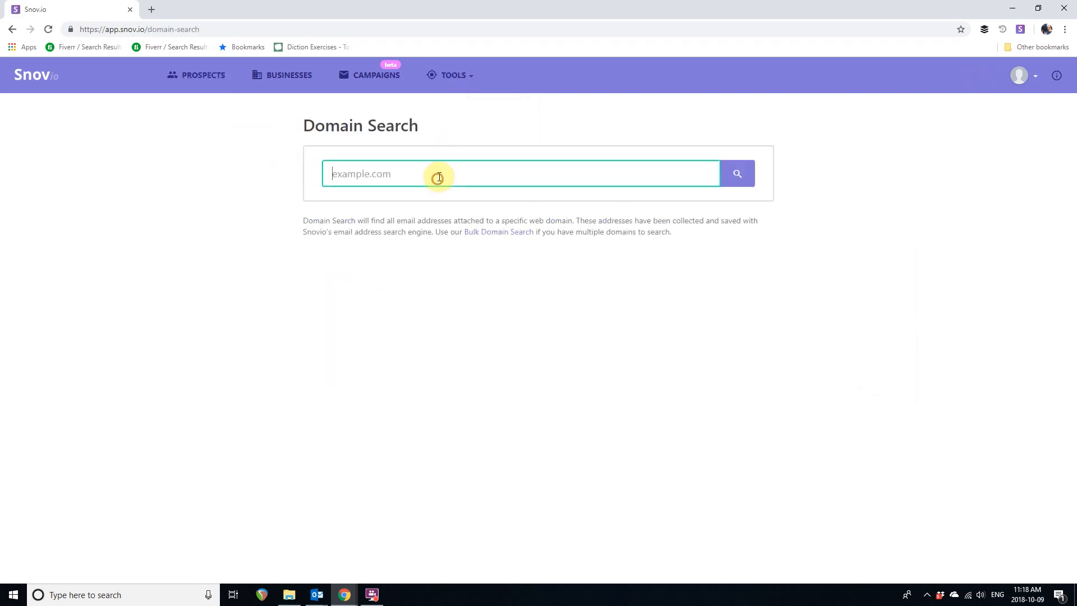
text(a)
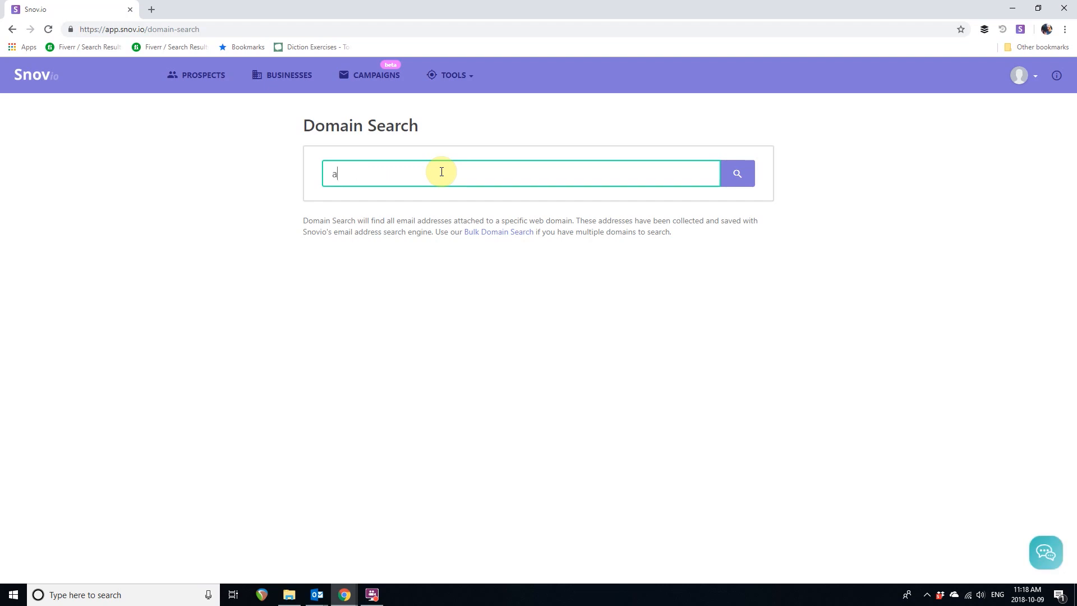
text(ngel.)
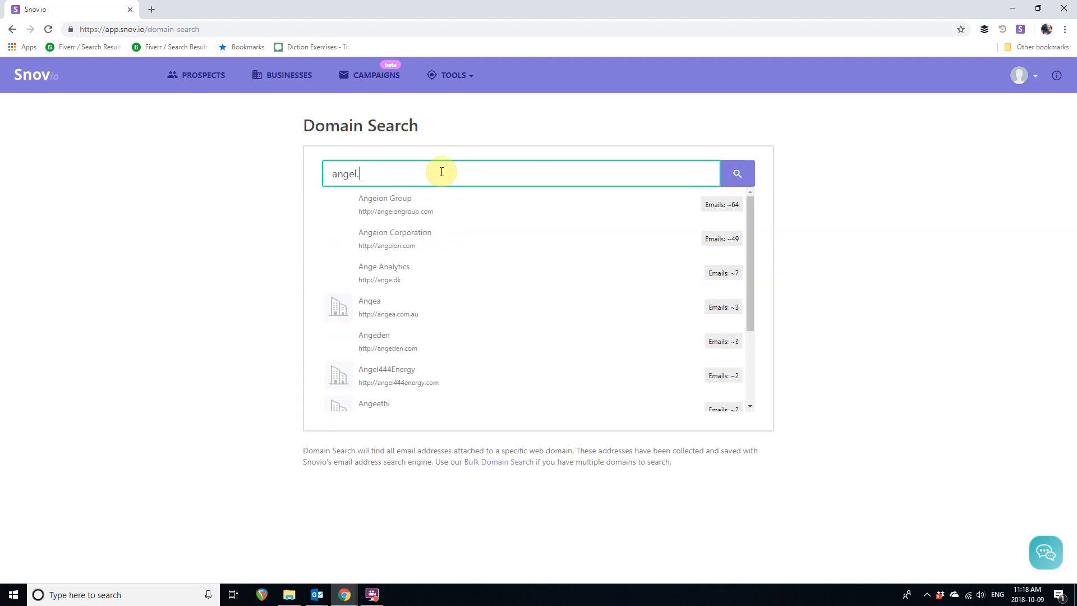
text(http://angel.co)
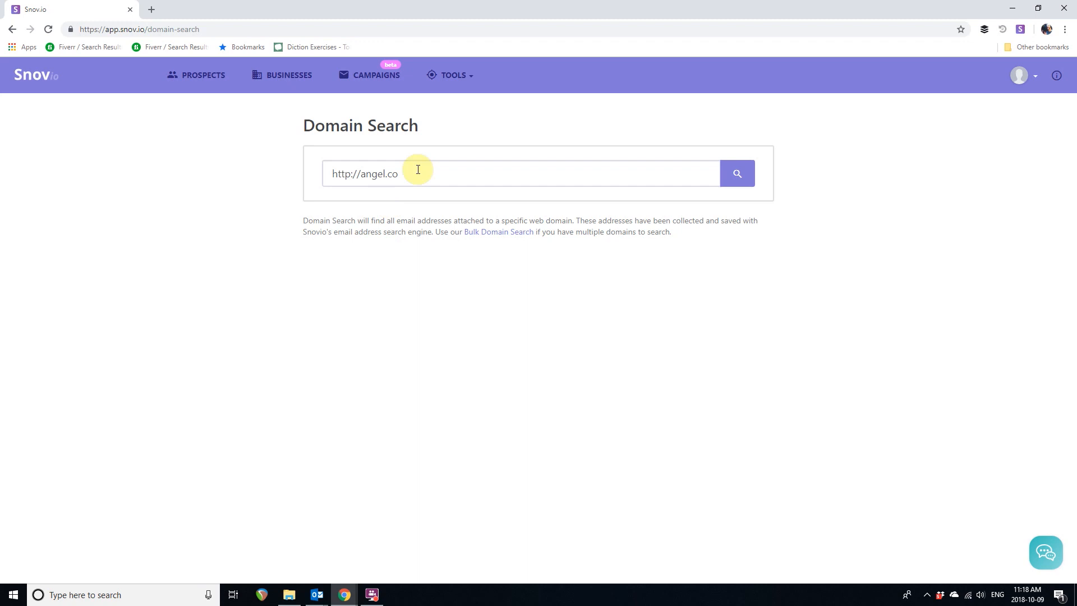
click(736, 173)
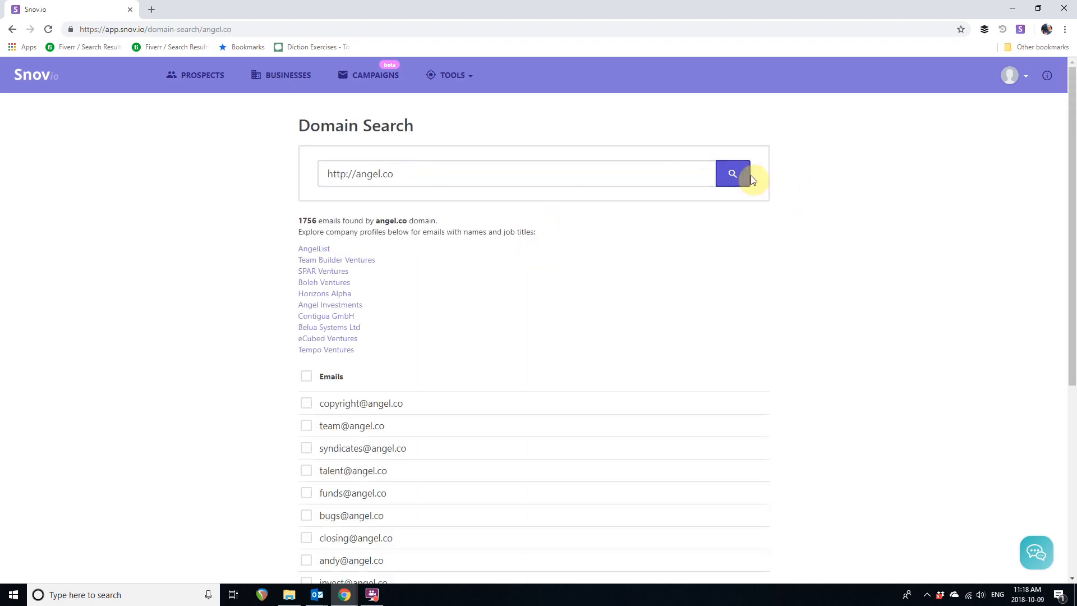
scroll(down, 3)
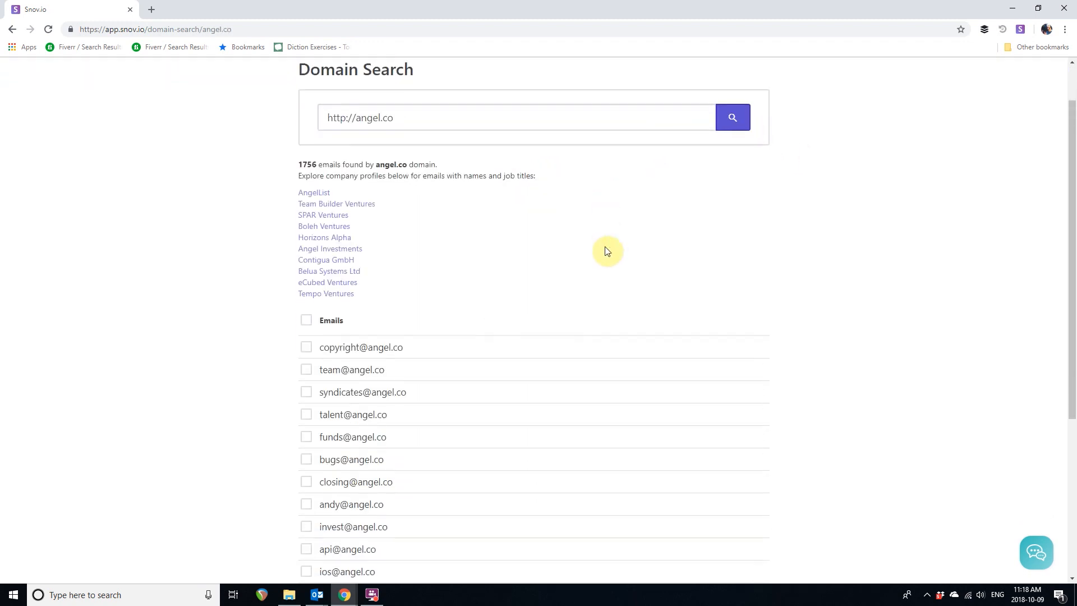
scroll(down, 3)
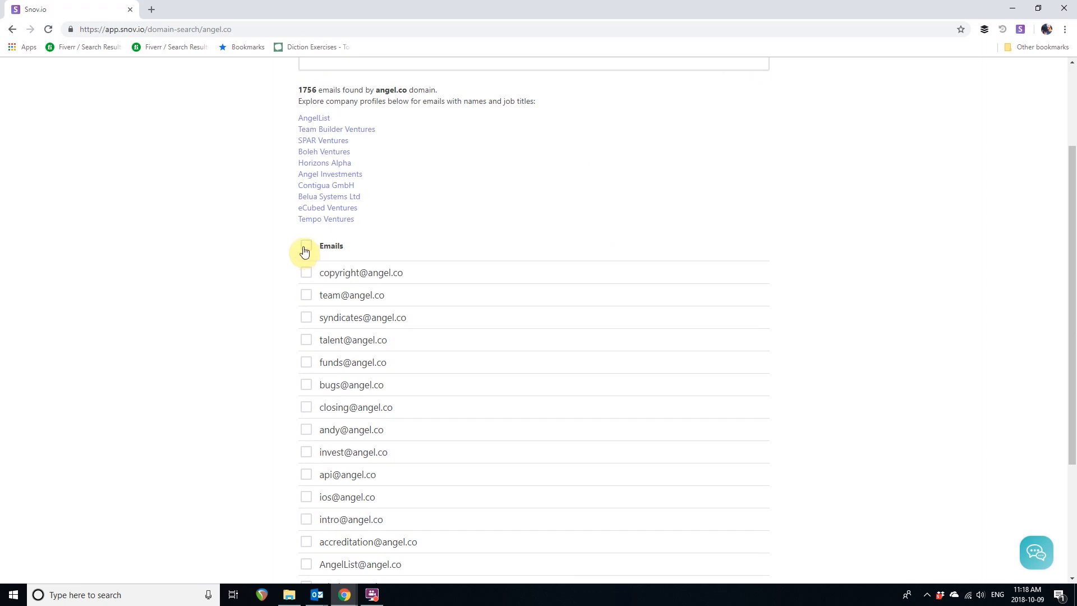
Select all angel.co emails, excluding generic ones like team, syndicates and talent.
click(305, 246)
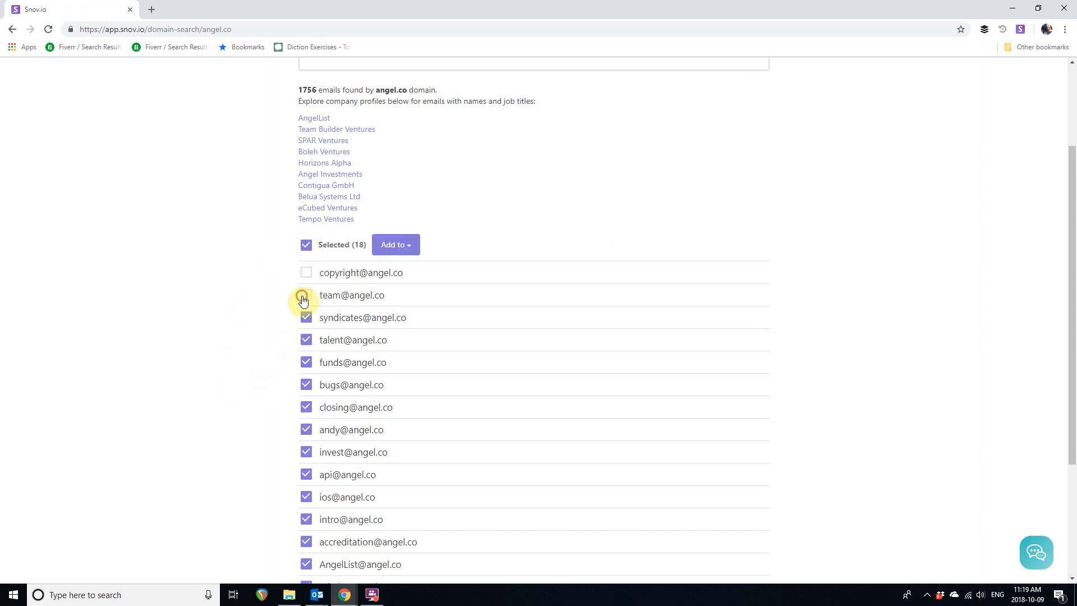
click(306, 296)
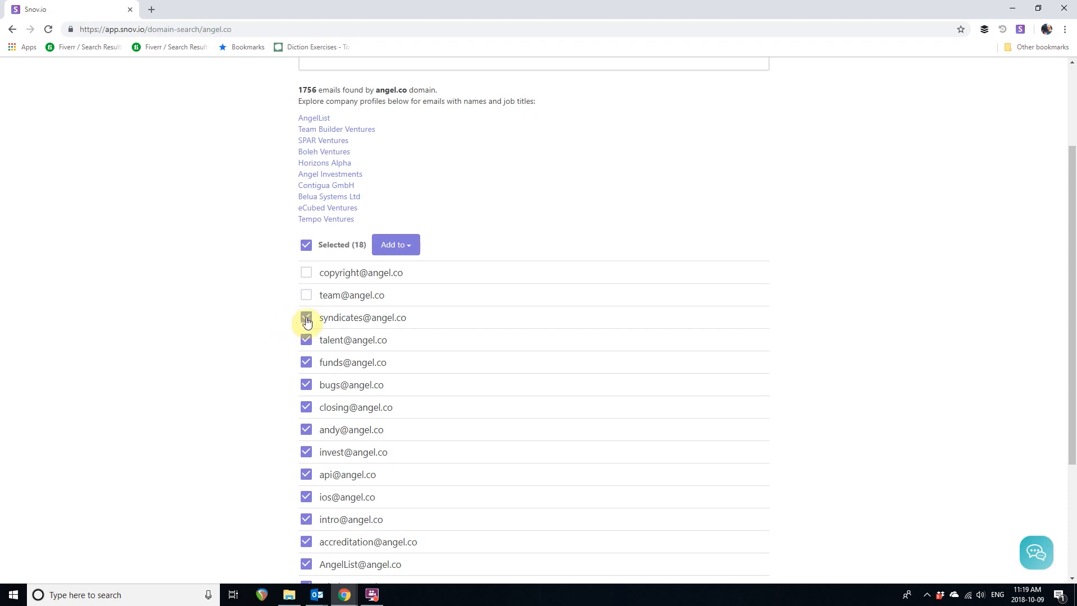
click(306, 318)
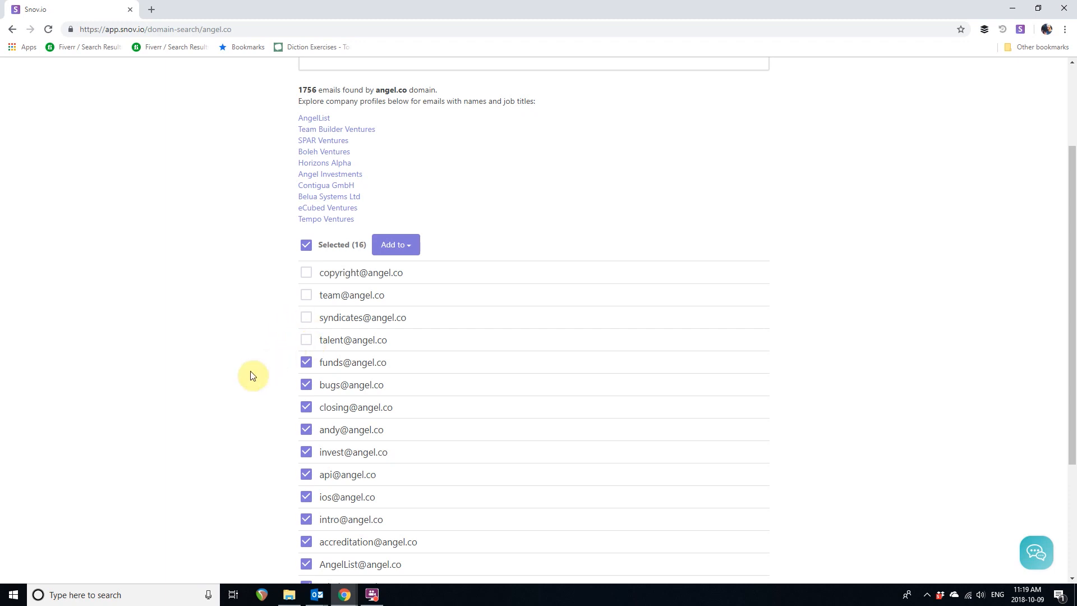
click(396, 245)
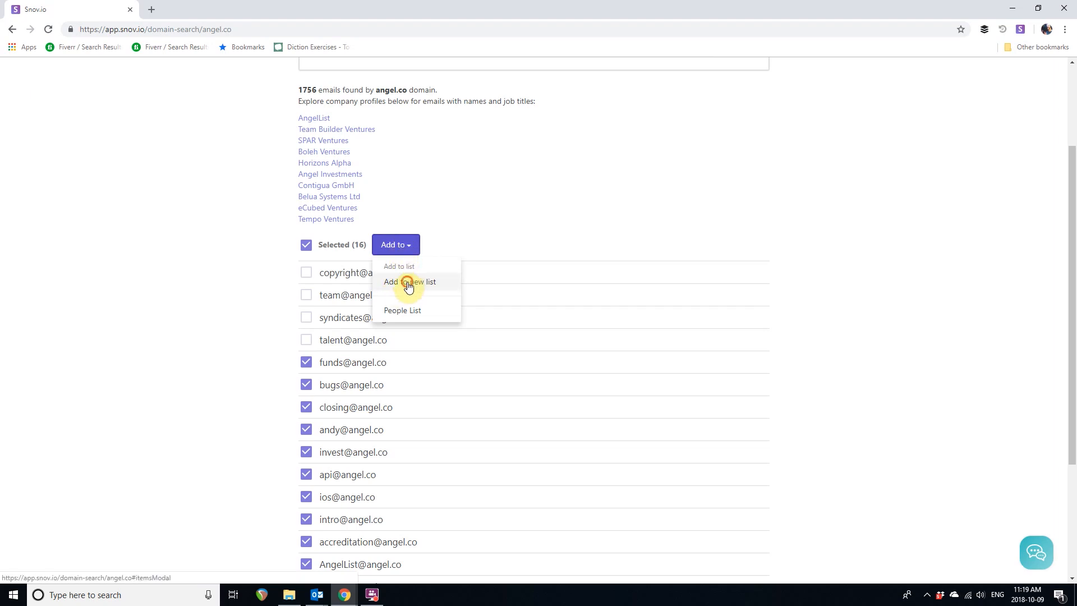
Add the selected emails to a new list named AngelList Prospects.
click(409, 281)
text(AngelList Prosp)
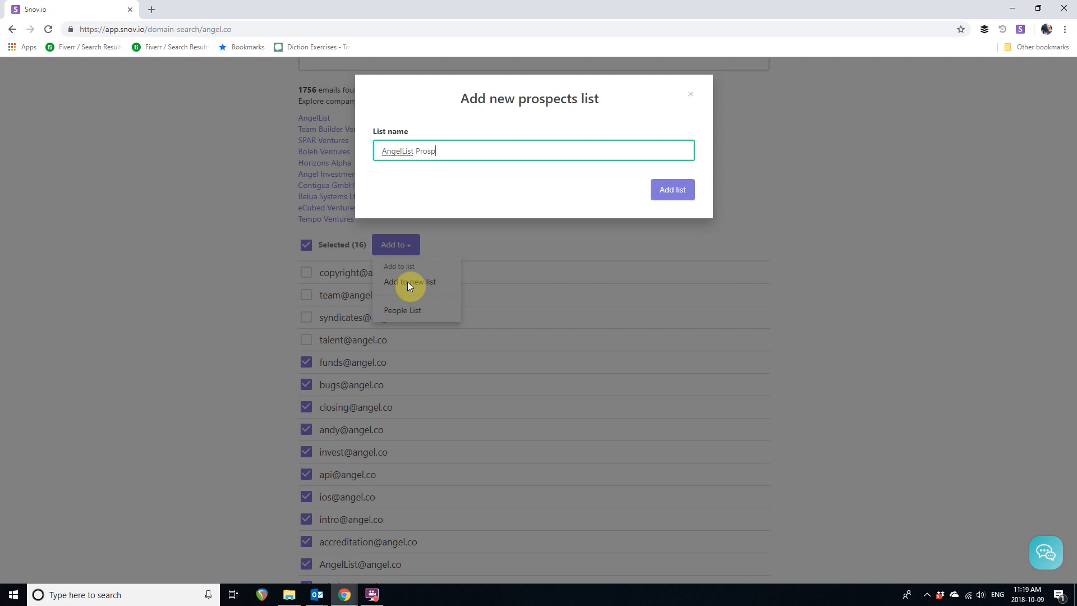
text(ects)
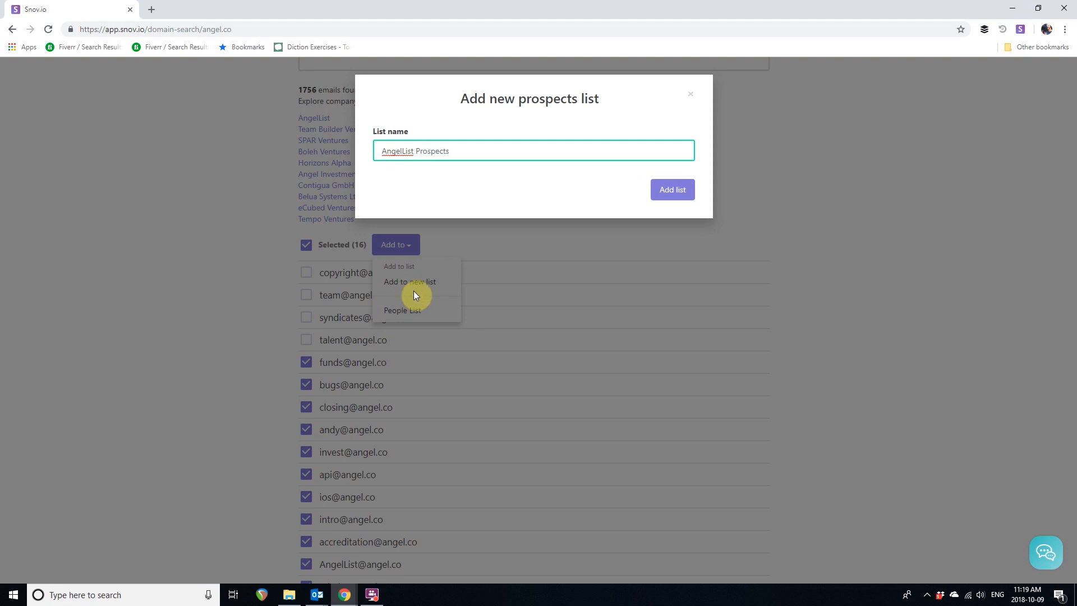
click(671, 190)
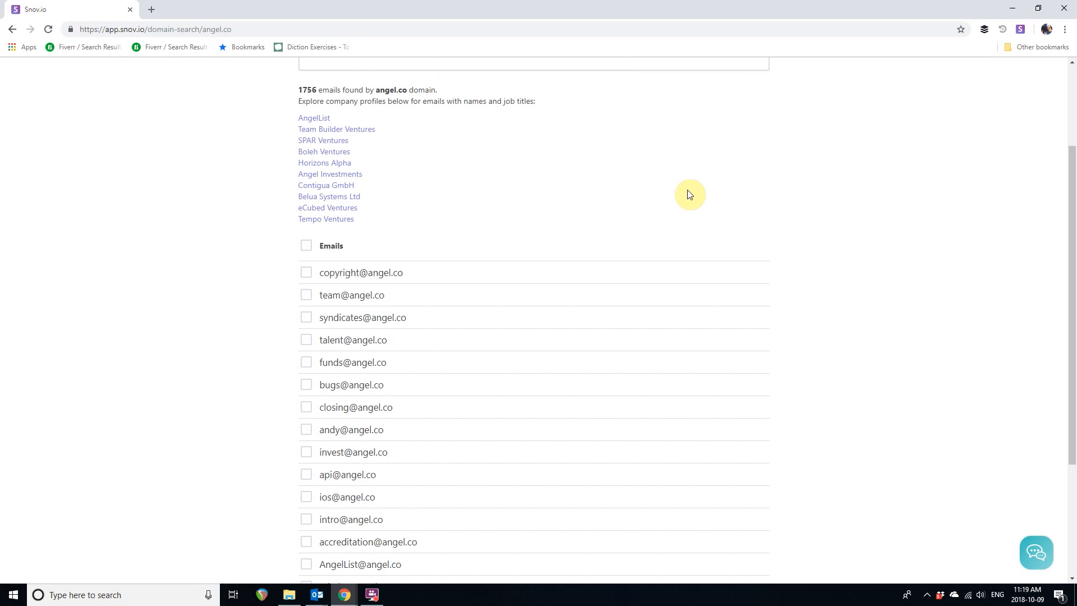
mouse_move(664, 173)
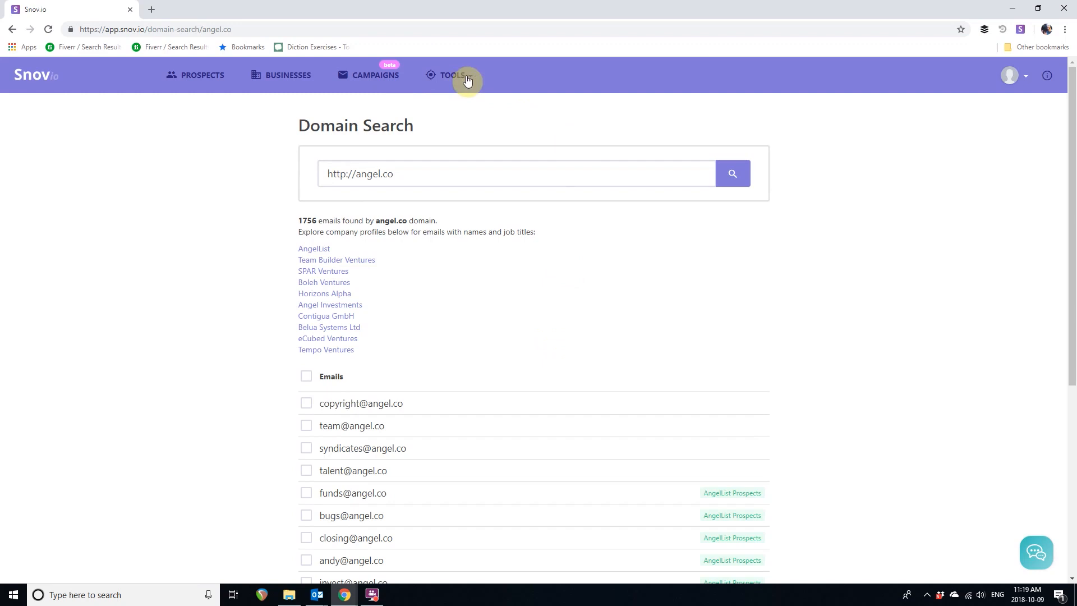
Run a Company Profile Search for AngelList.
click(449, 75)
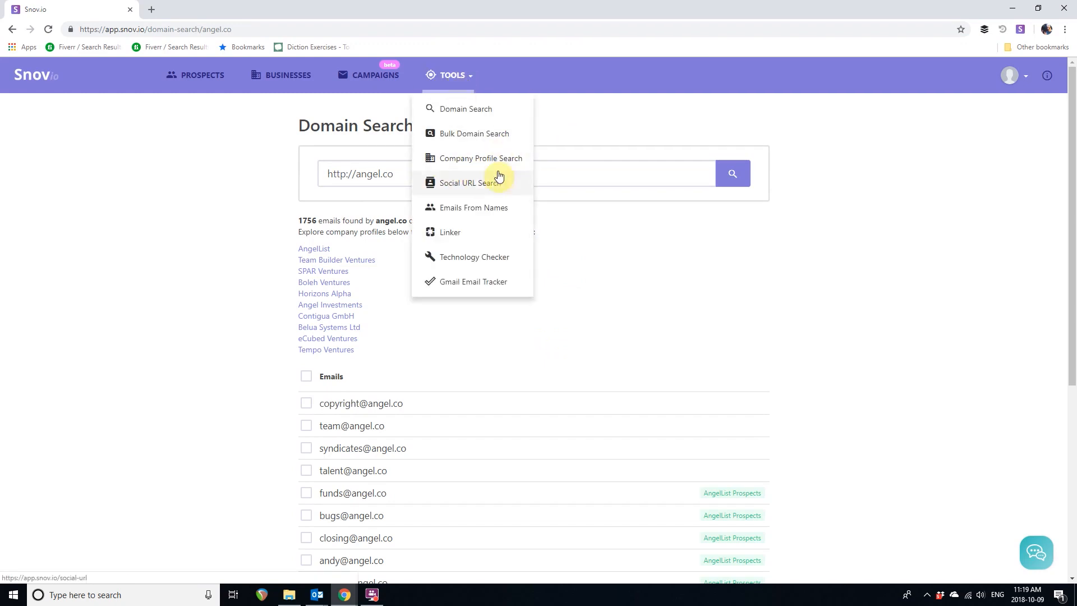
click(481, 159)
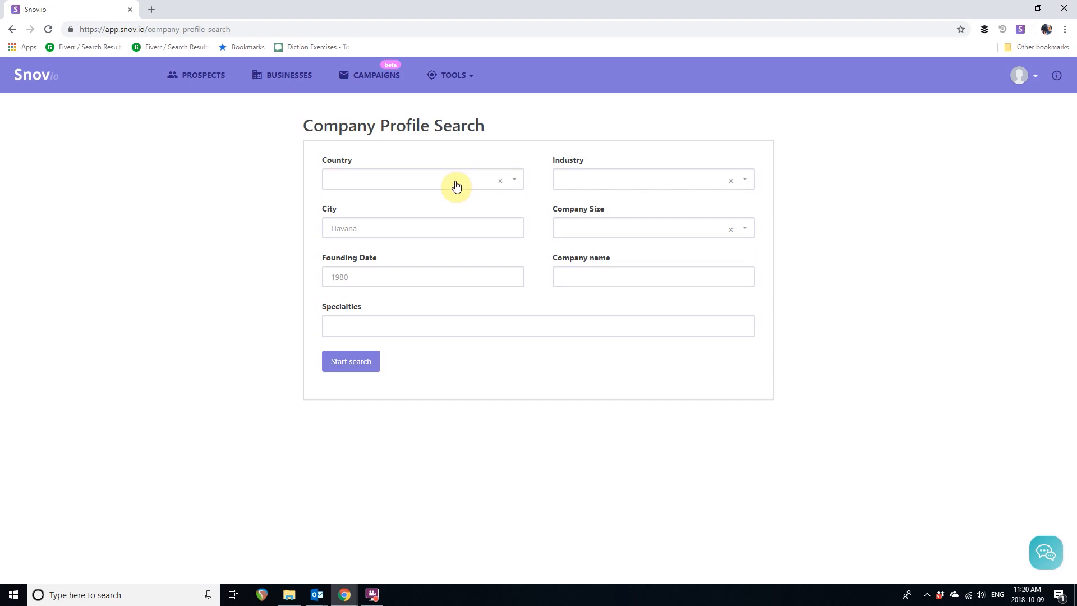
text(A)
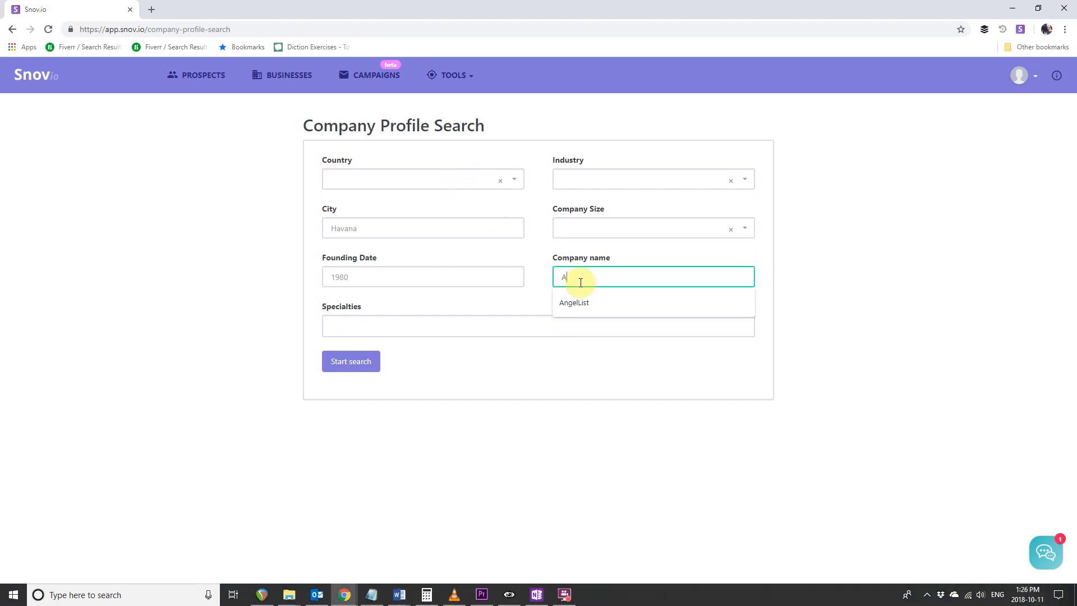
text(ngelList)
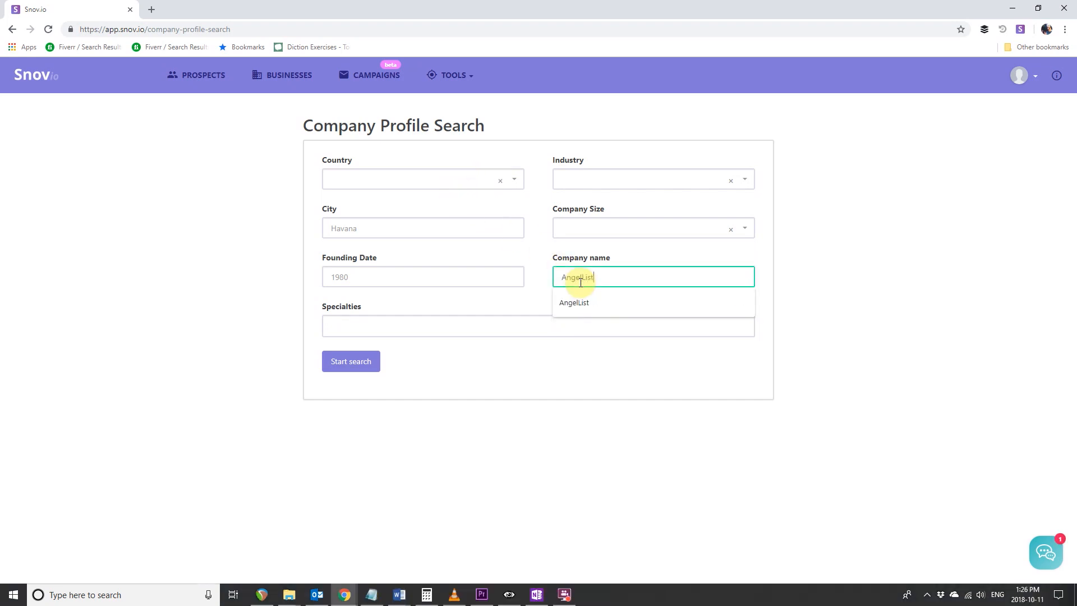
click(350, 360)
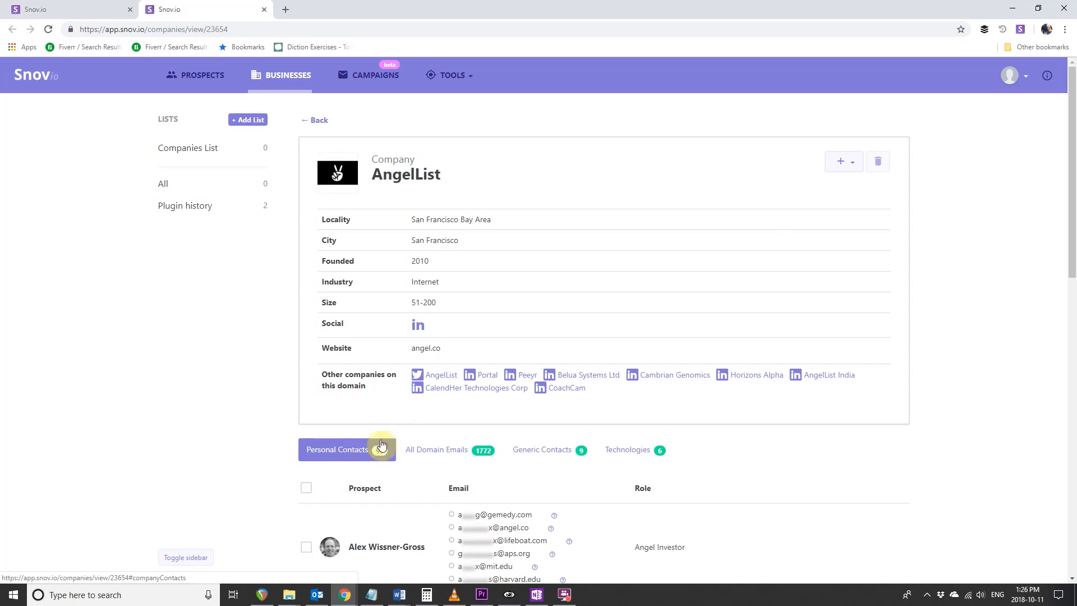
scroll(down, 3)
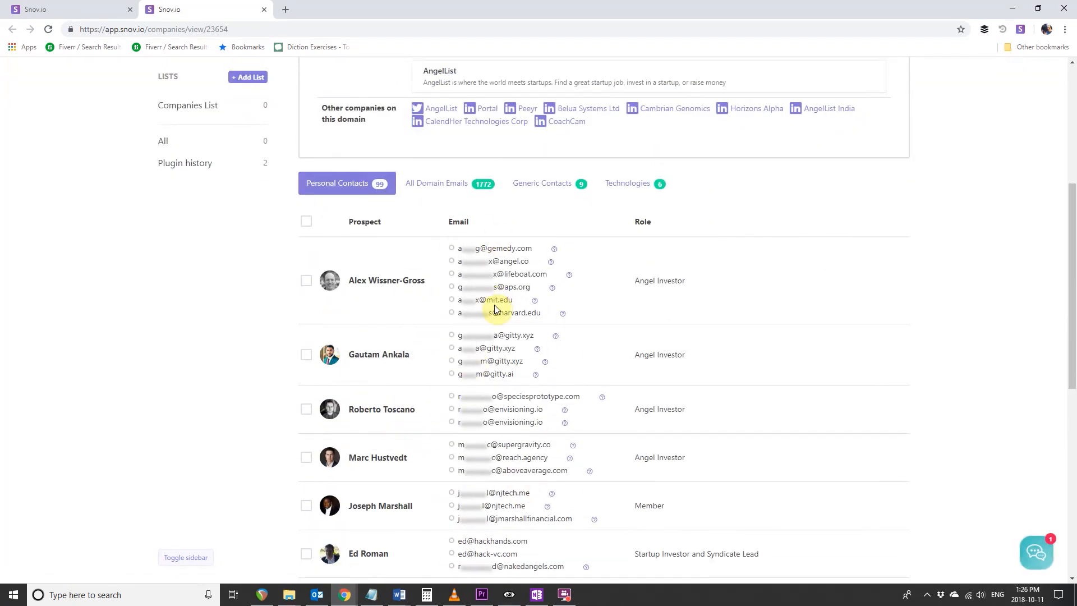
mouse_move(340, 337)
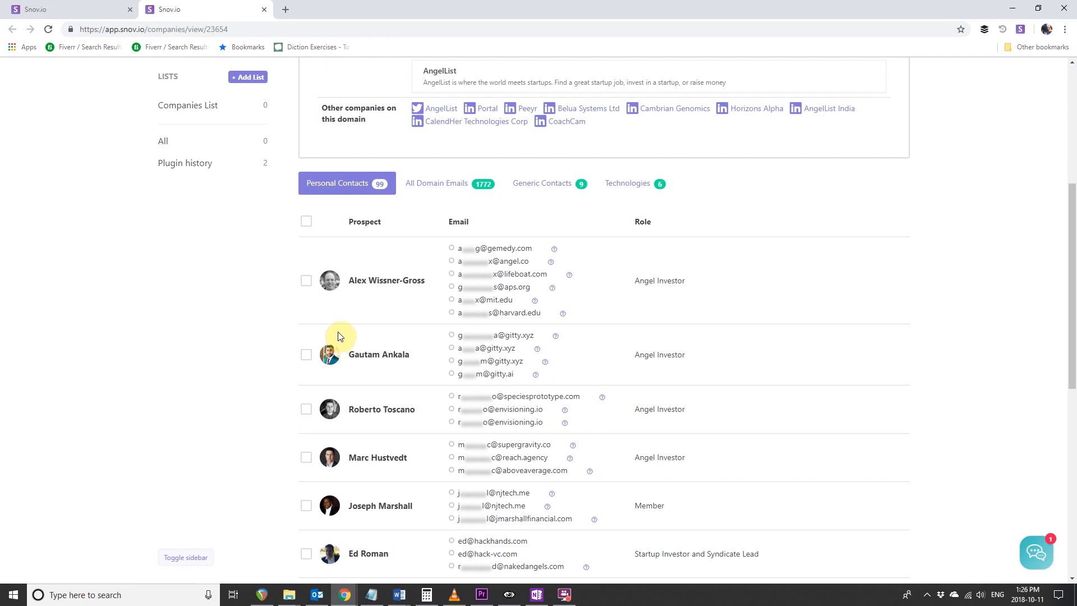
click(307, 281)
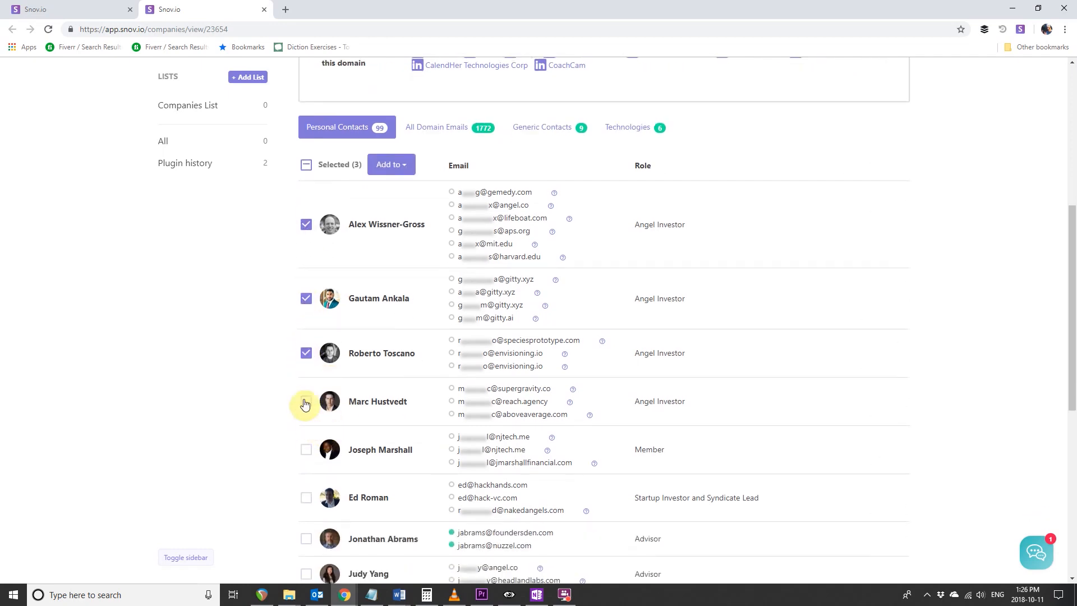
click(305, 403)
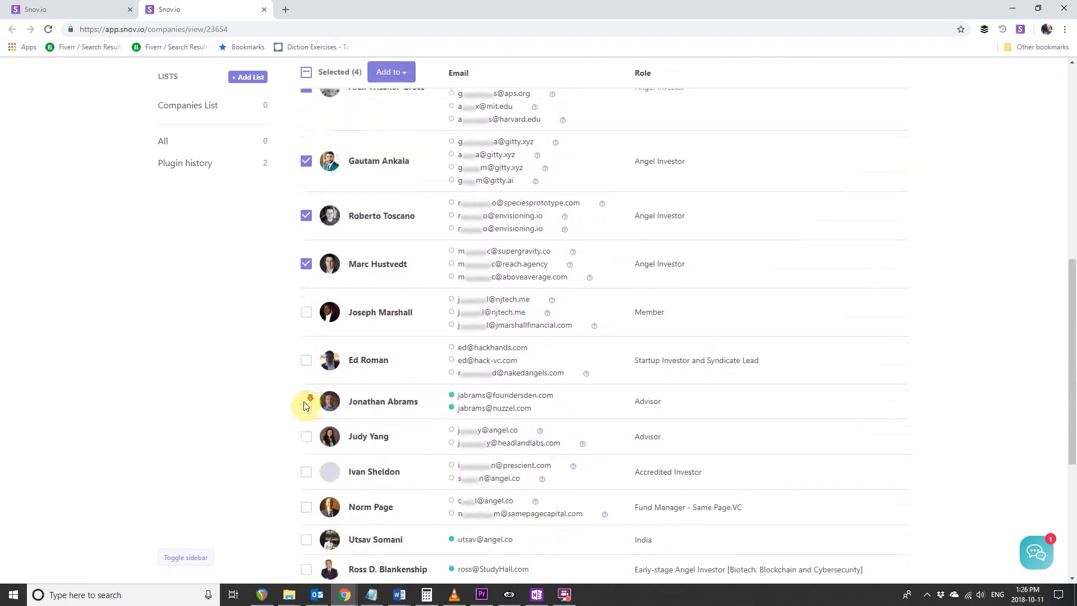
scroll(down, 3)
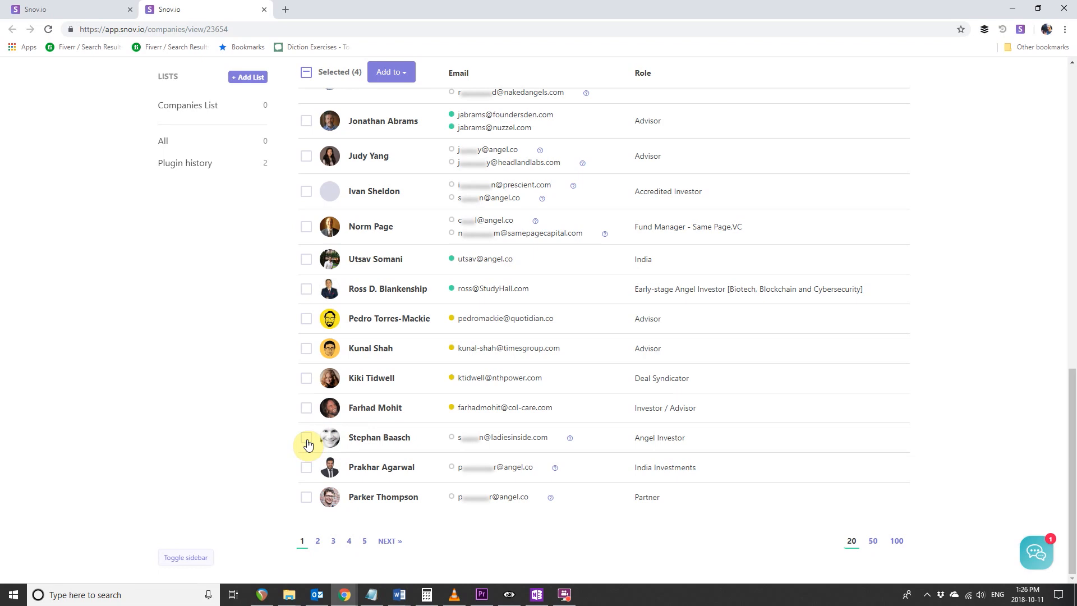
click(307, 437)
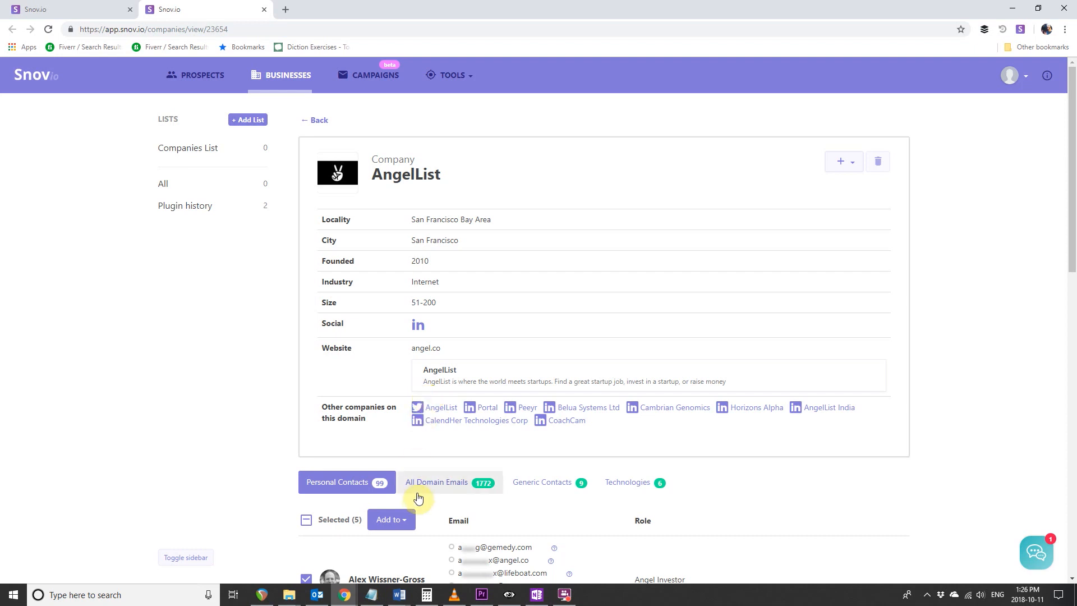
Add the selected contacts to a new company list named AngelList Investors.
scroll(down, 3)
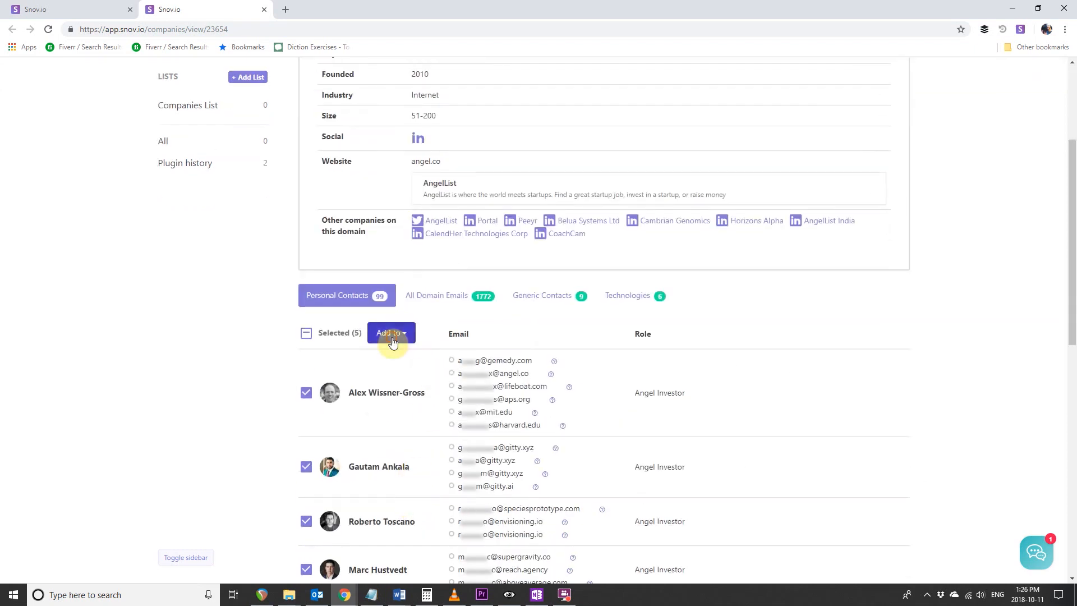
click(391, 336)
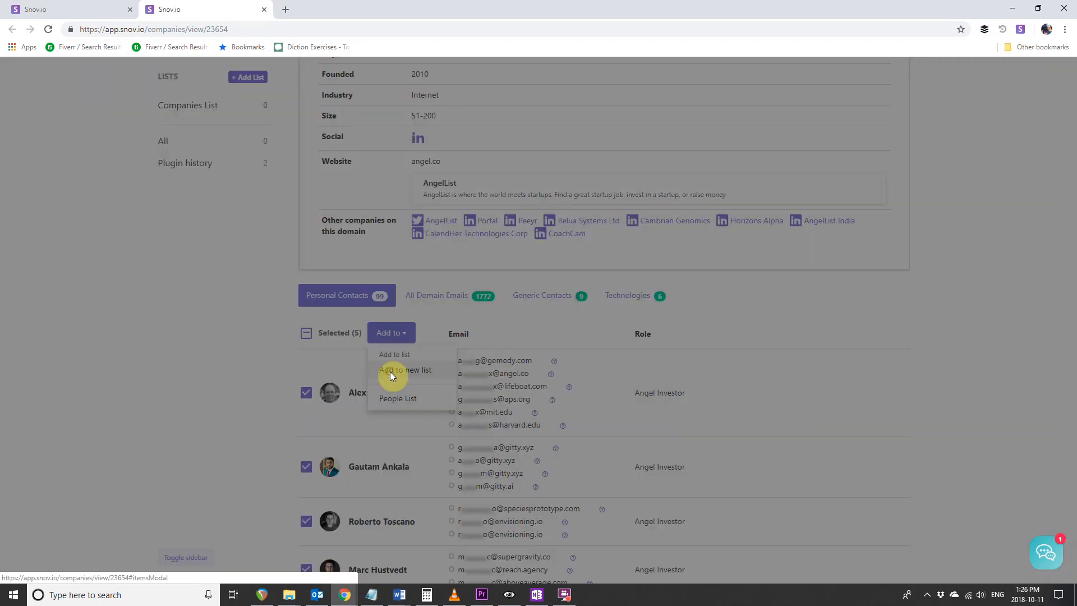
click(405, 370)
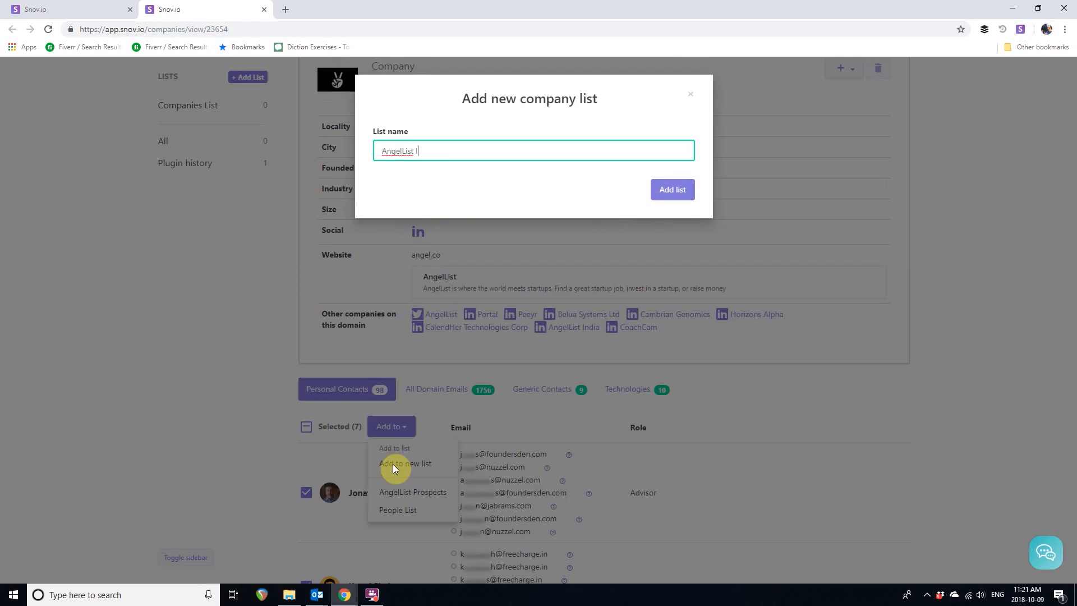
text(Investors)
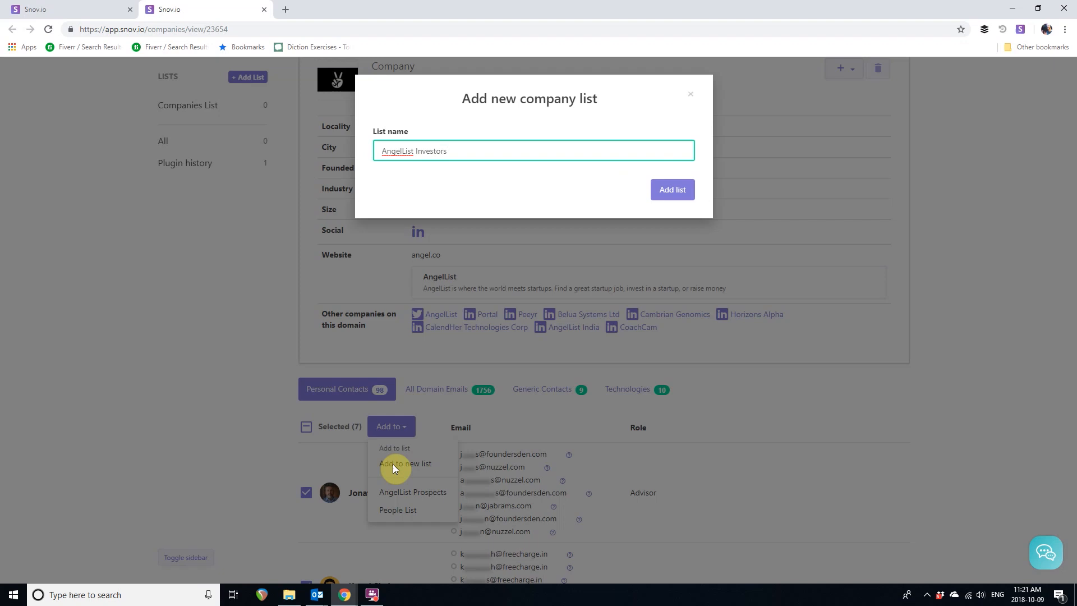
click(671, 190)
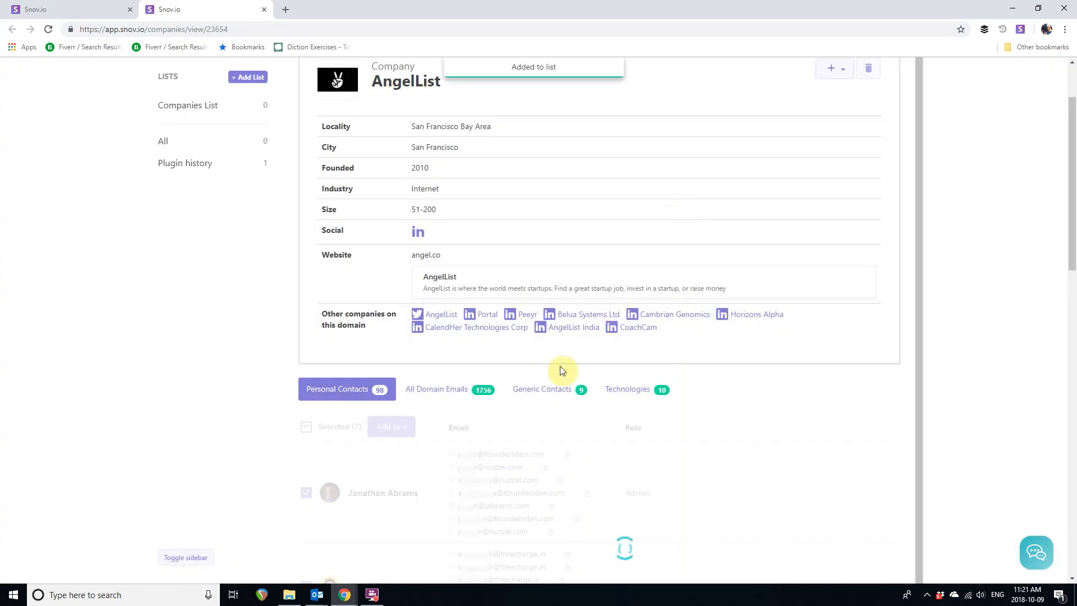
click(542, 389)
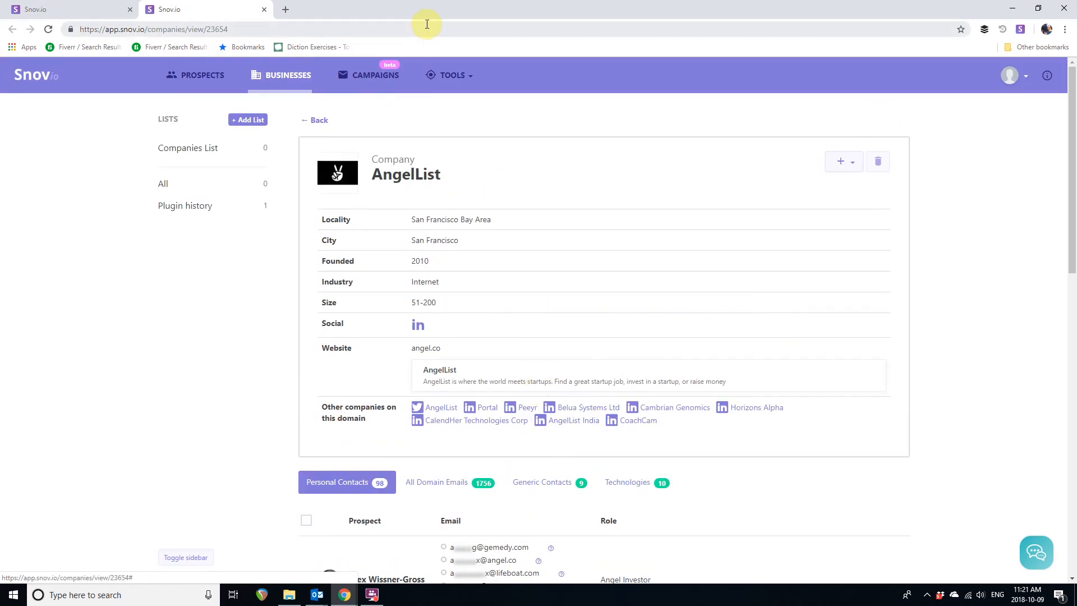
Visit the Social URL Search tool, then switch to the Emails From Names upload page.
click(449, 75)
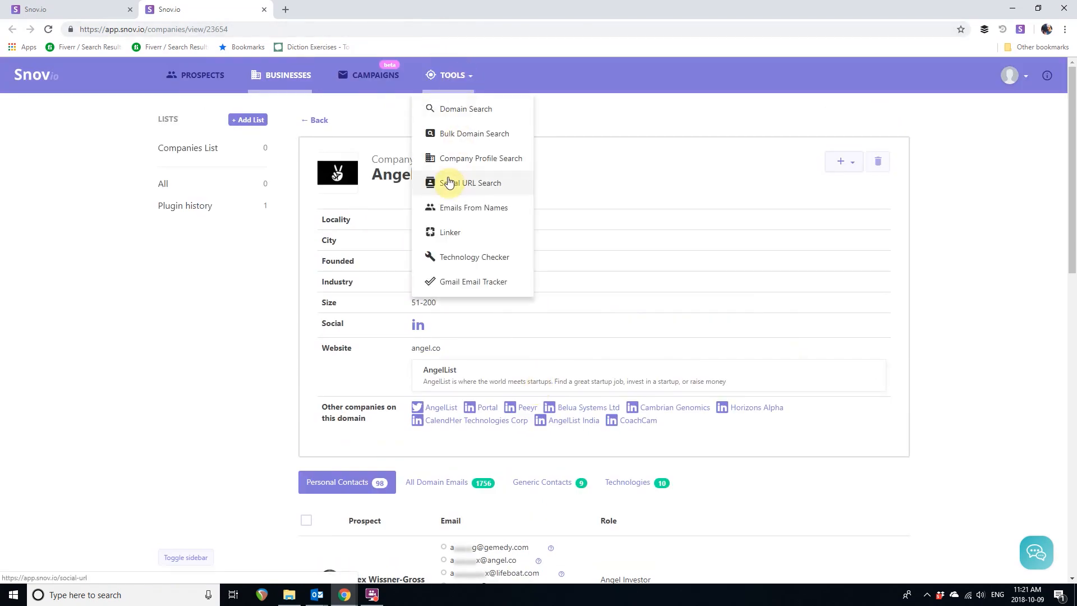
click(471, 183)
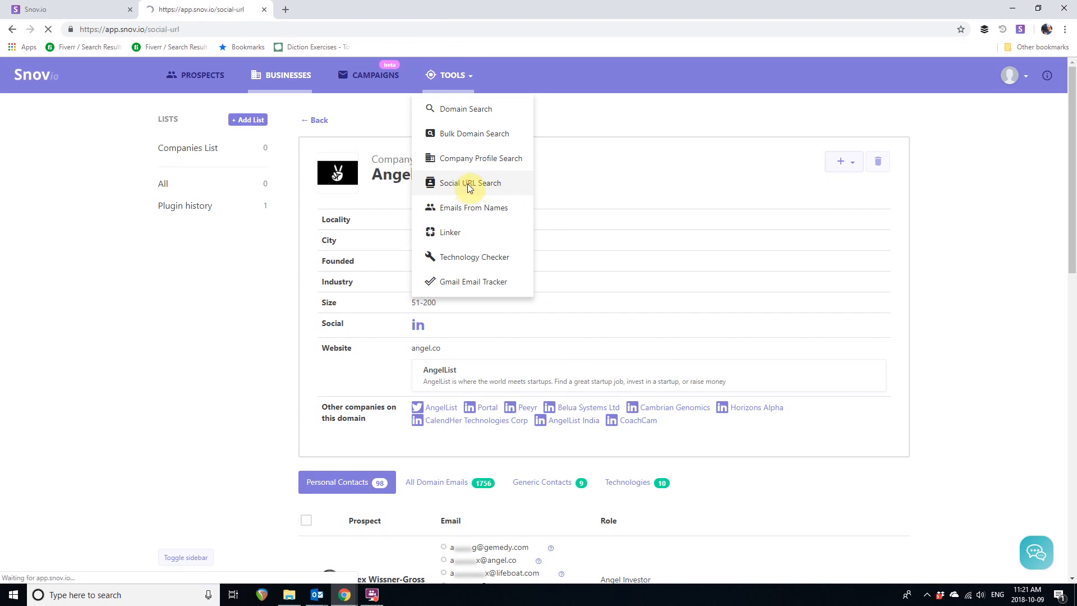
click(470, 183)
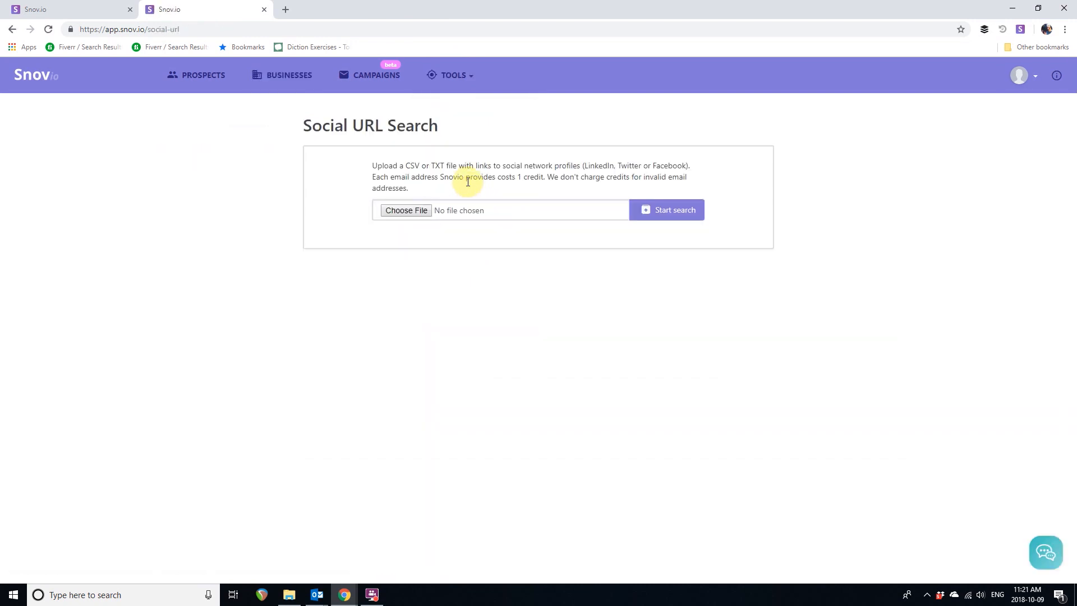
click(450, 75)
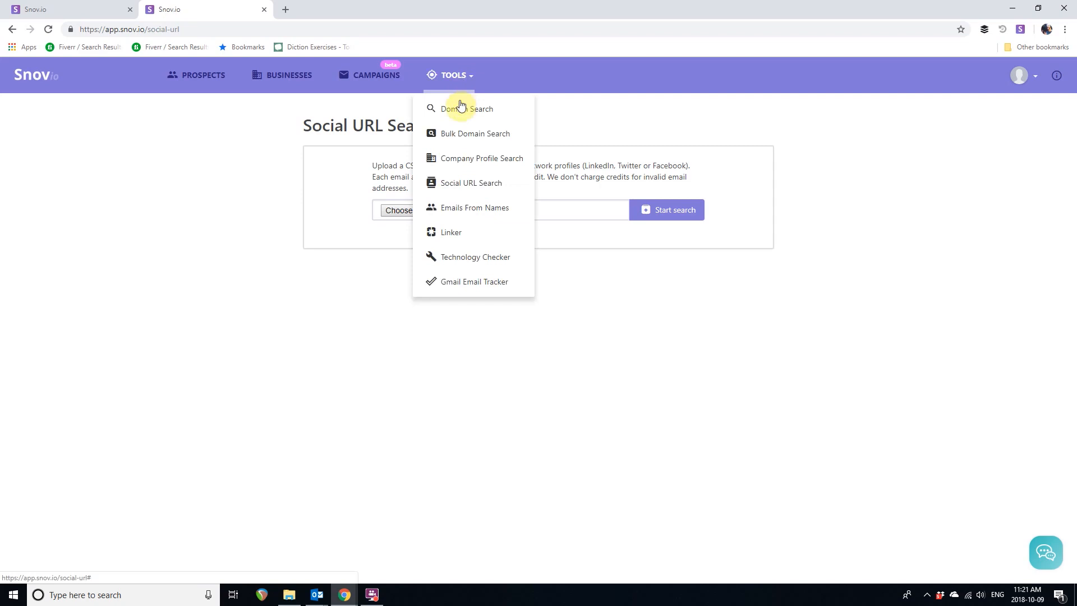
mouse_move(466, 212)
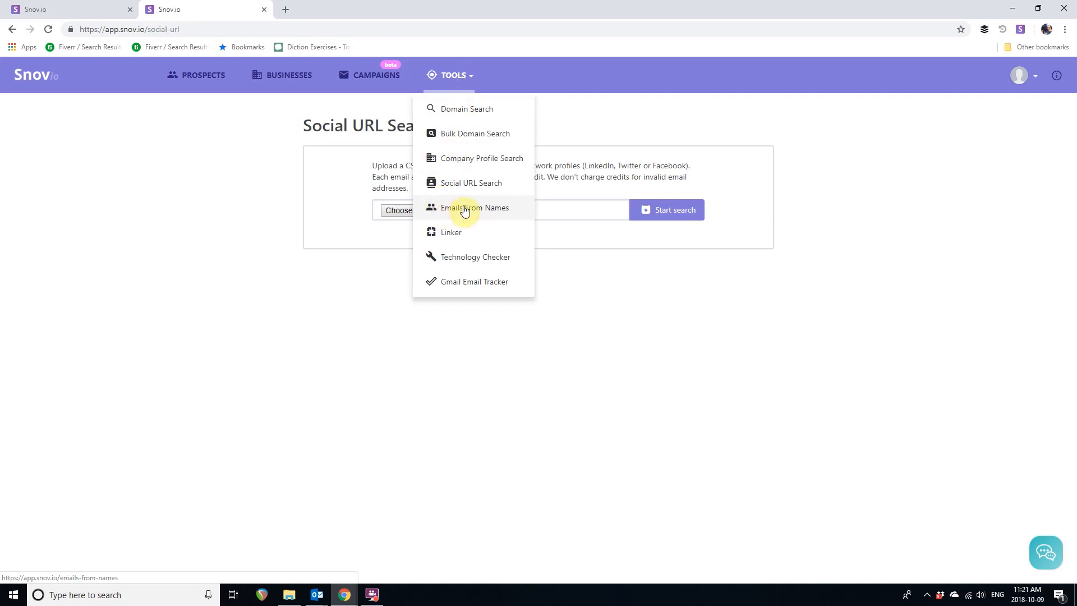
click(474, 207)
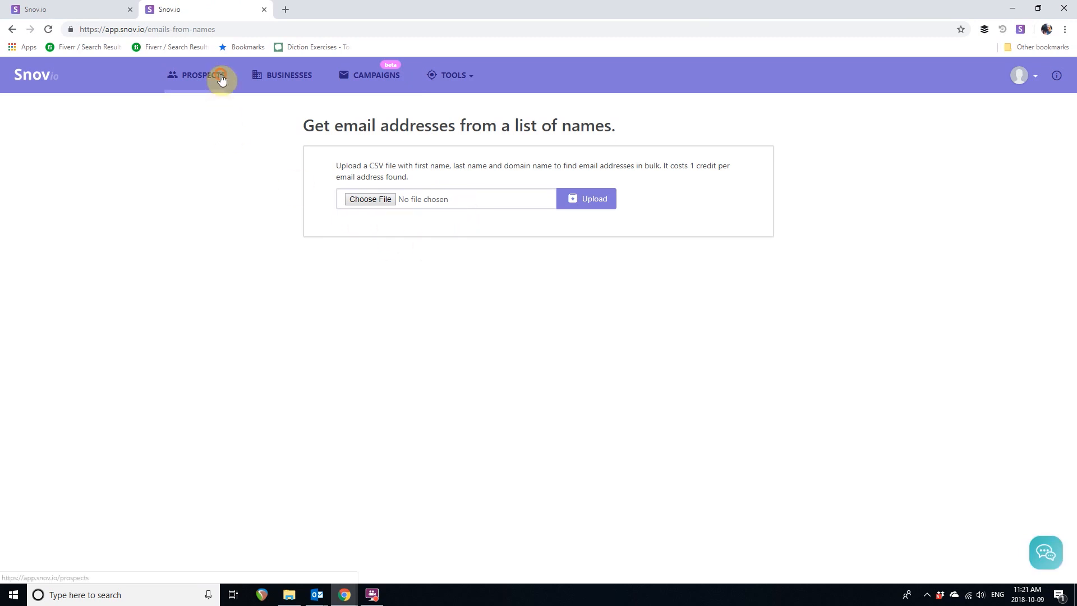
Show the AngelList Prospects list's 16 angel.co contacts, briefly checking pricing plans from the account menu.
click(202, 75)
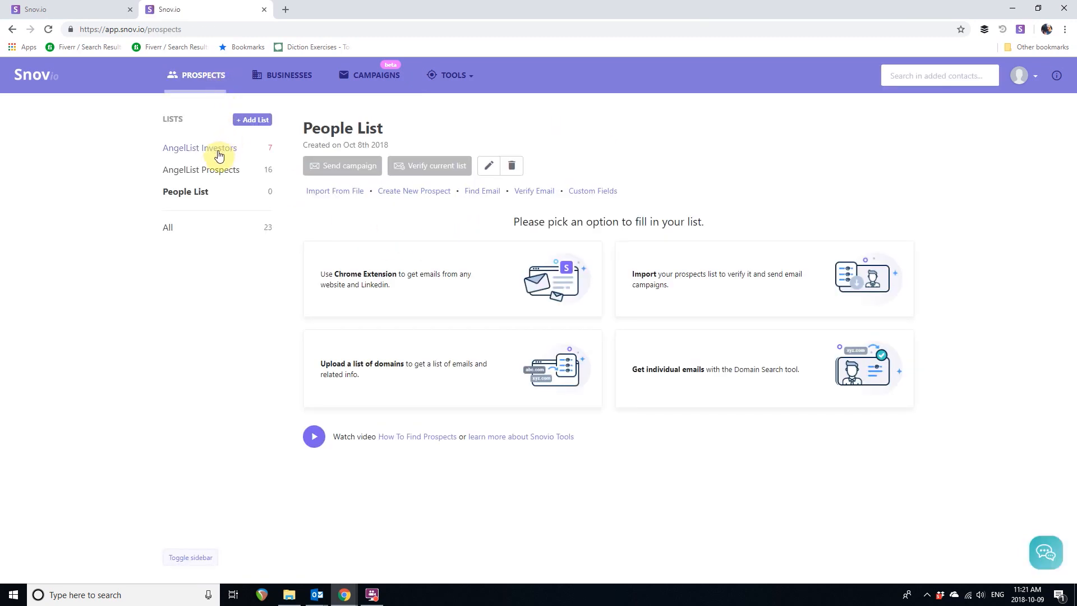
mouse_move(216, 172)
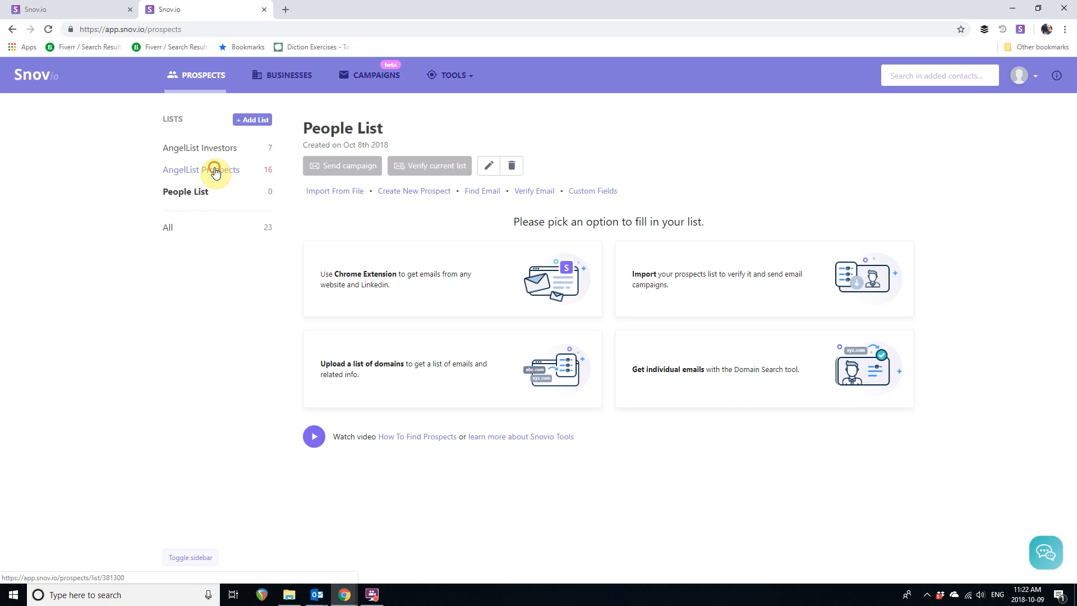
click(201, 169)
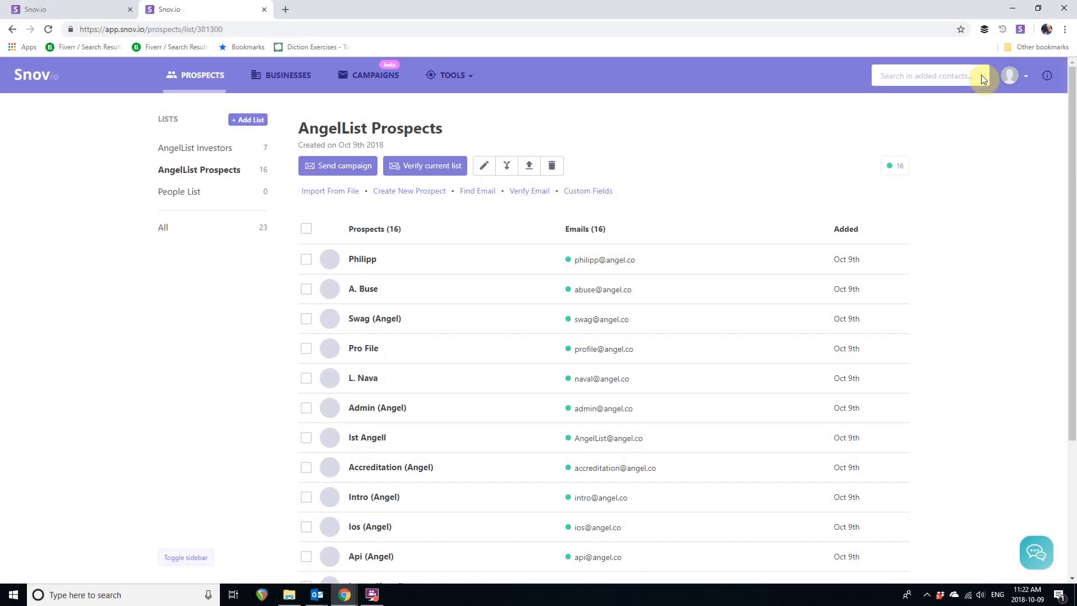
click(1011, 75)
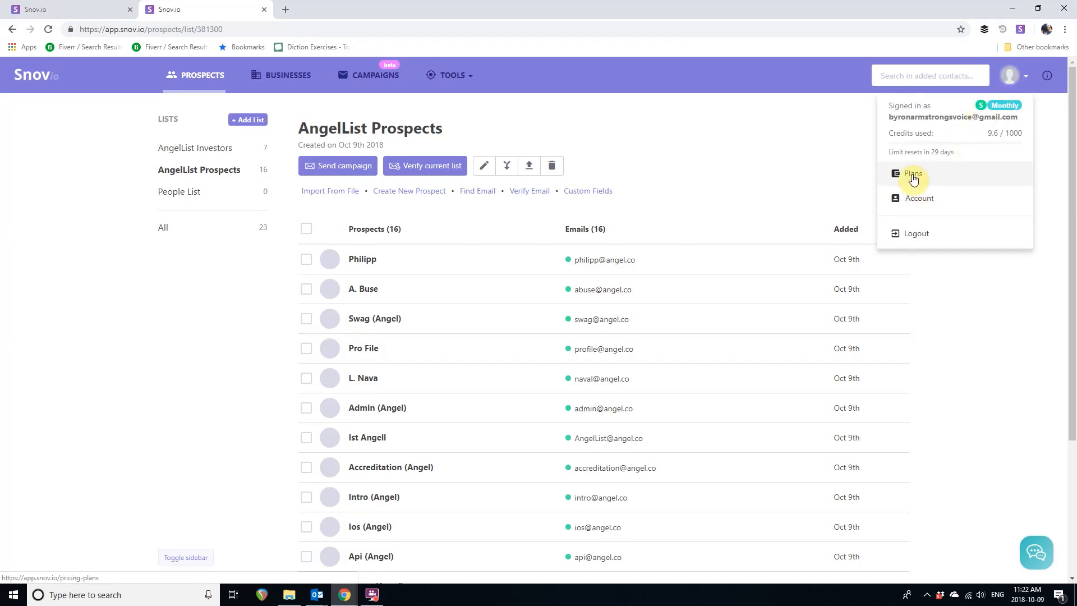
click(915, 173)
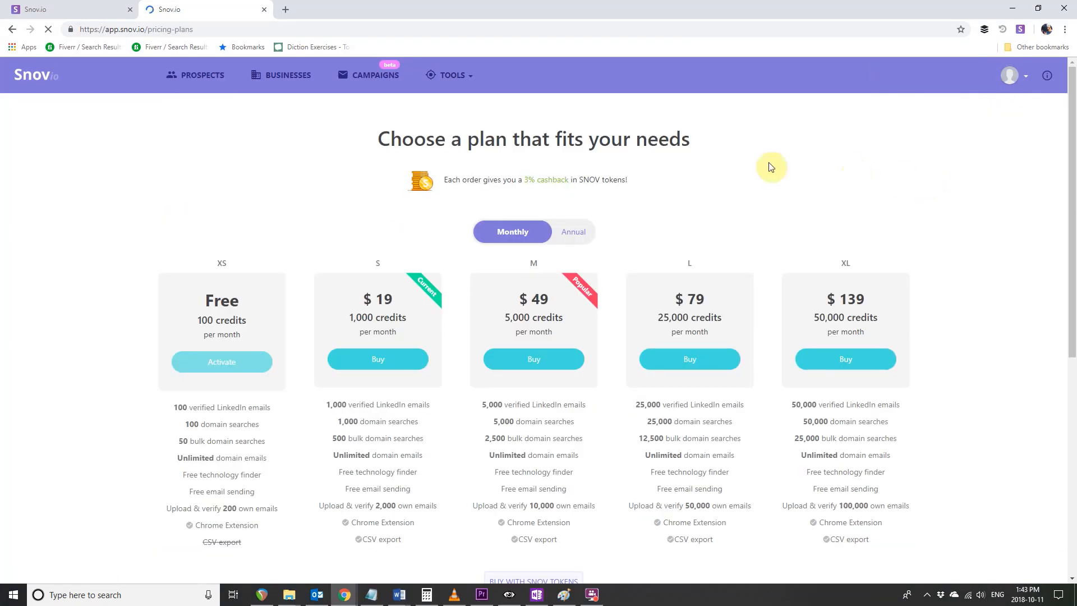
click(845, 360)
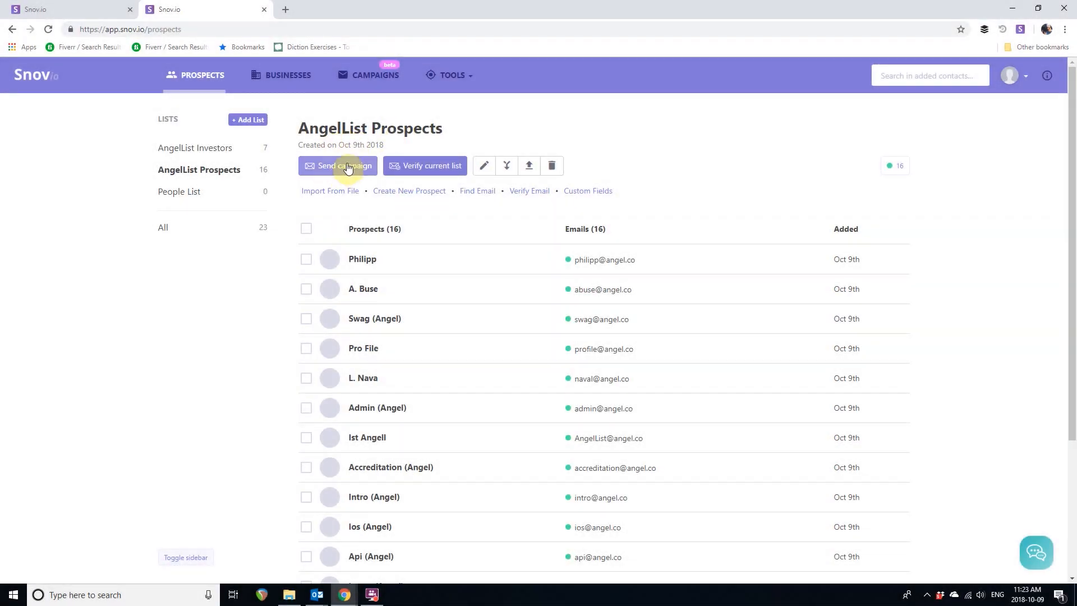
Start a campaign email to the list with an investment-opportunity subject line.
click(338, 166)
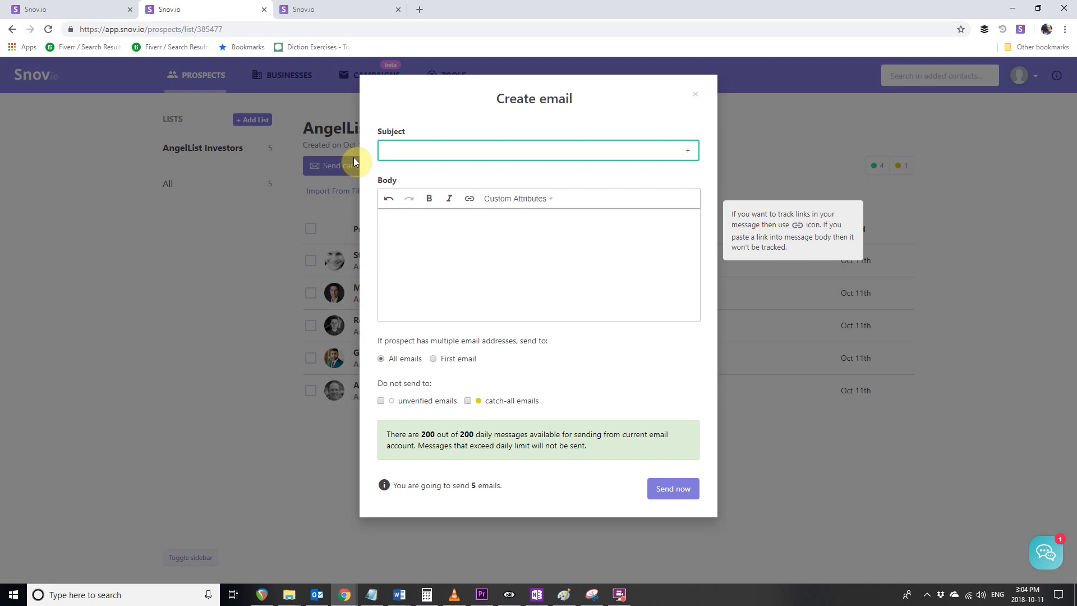
text(I have a)
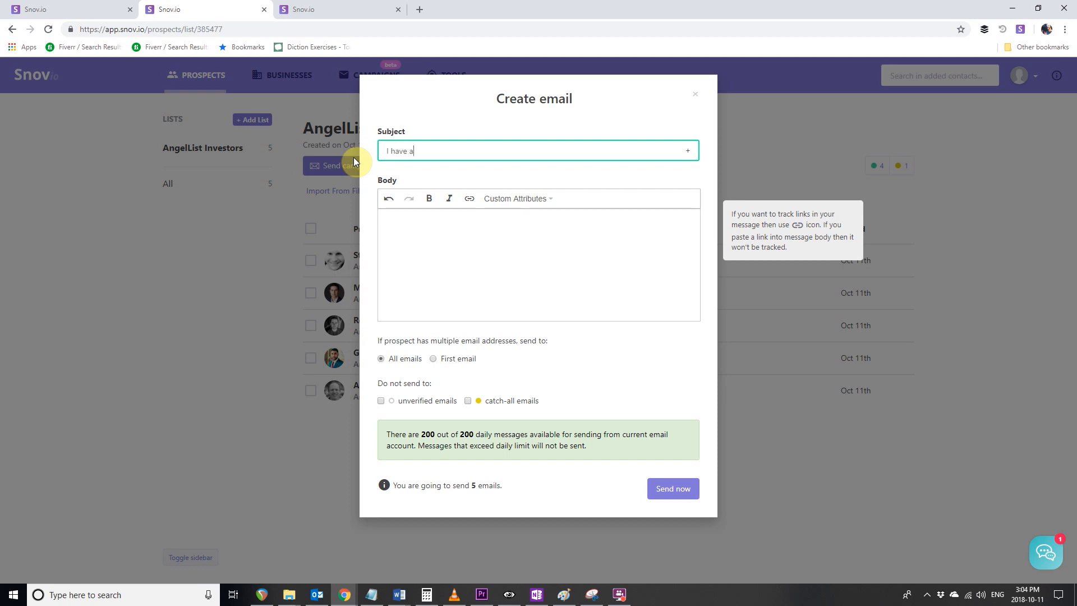
text(nive)
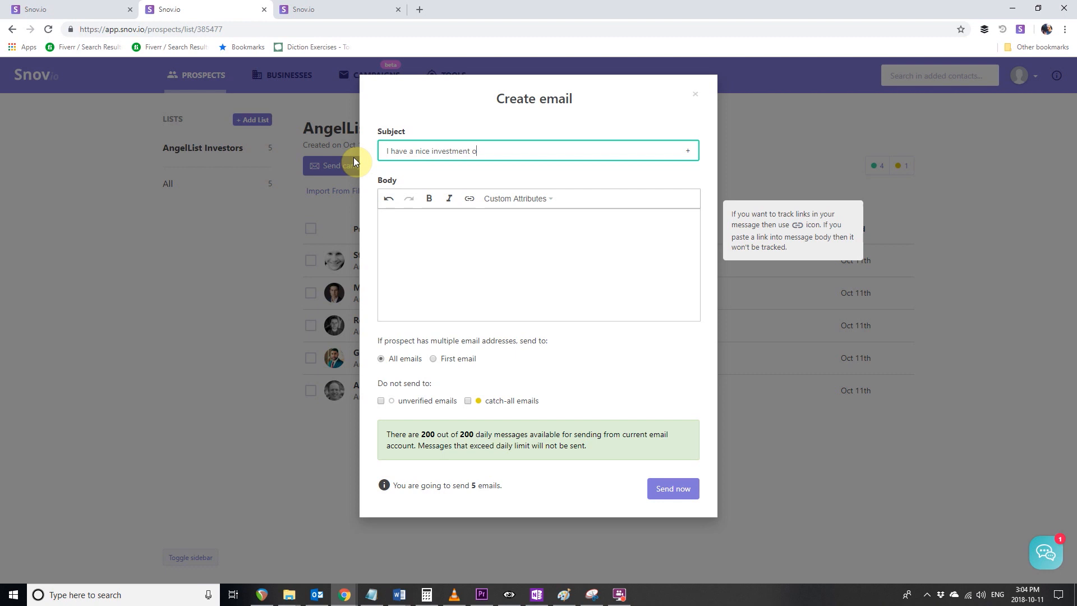
text(pportunity)
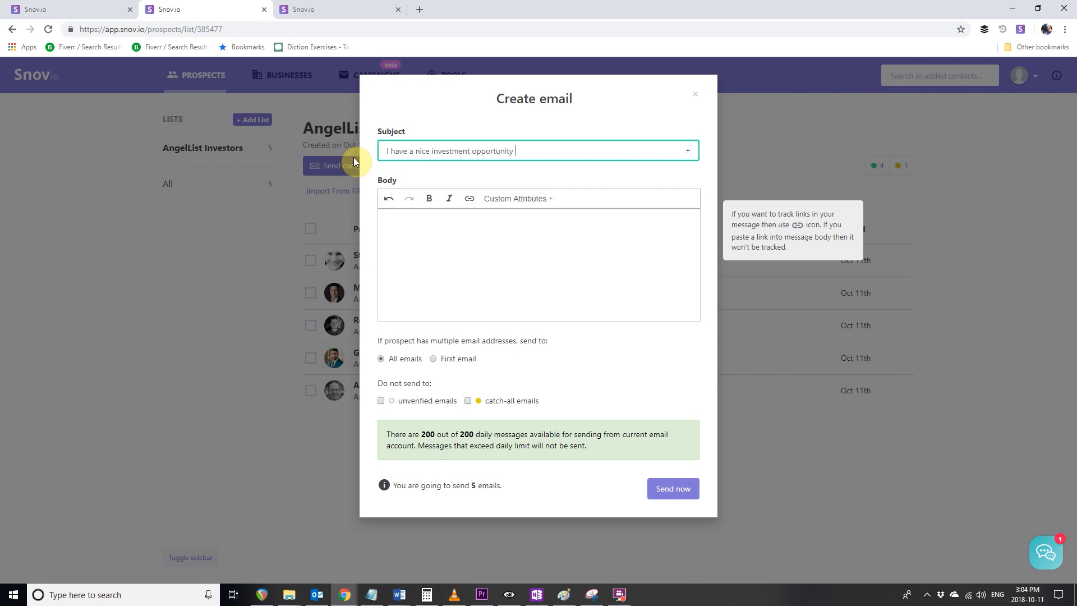
text(for you)
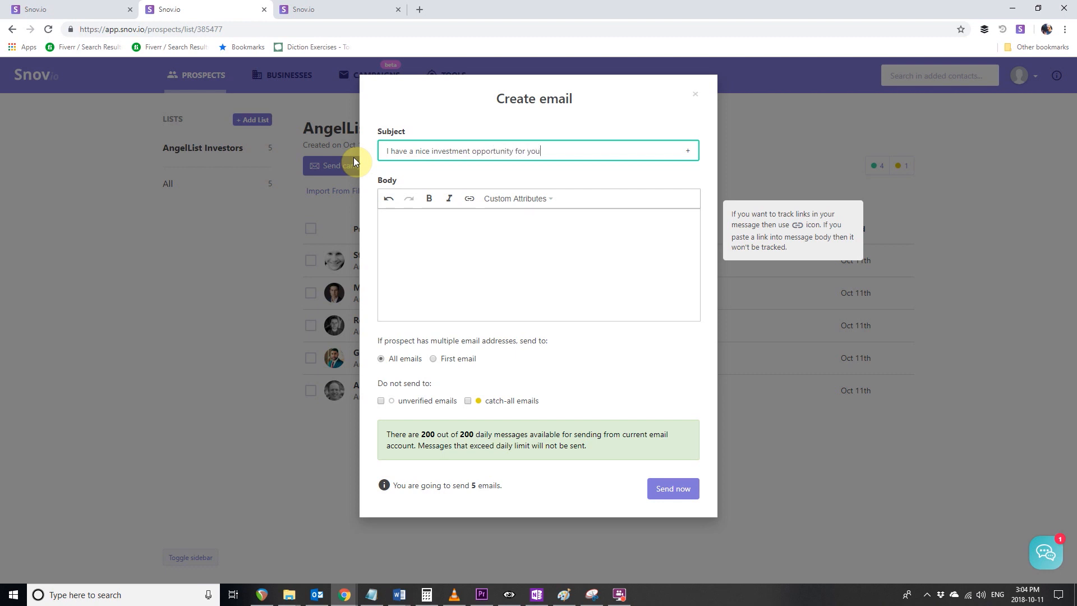
Write the body greeting 'Hi {{first_name}}' followed by placeholder message text.
text(H)
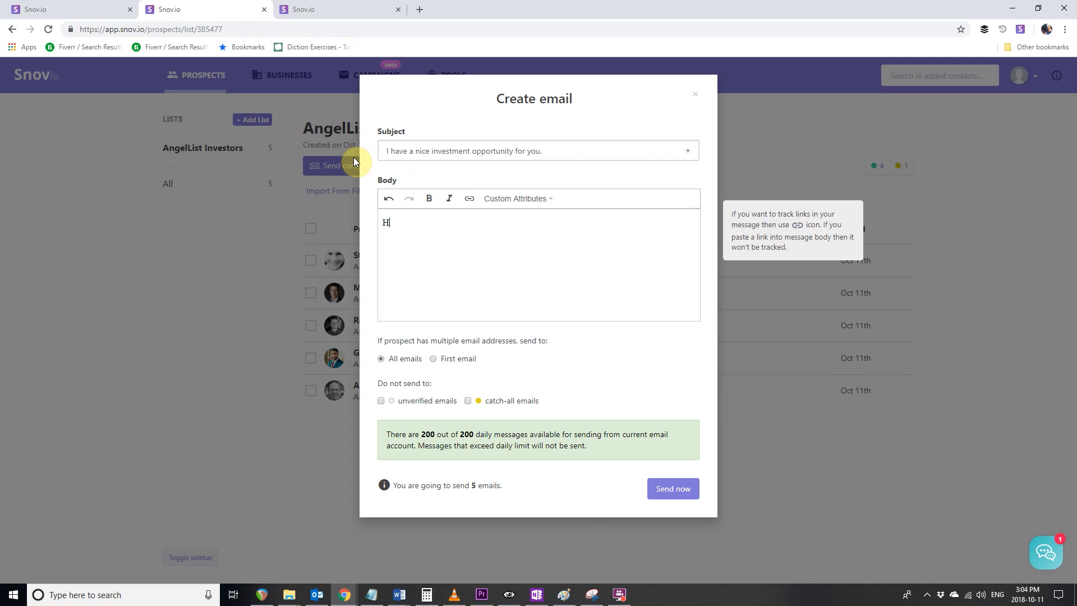
text(i {{firs)
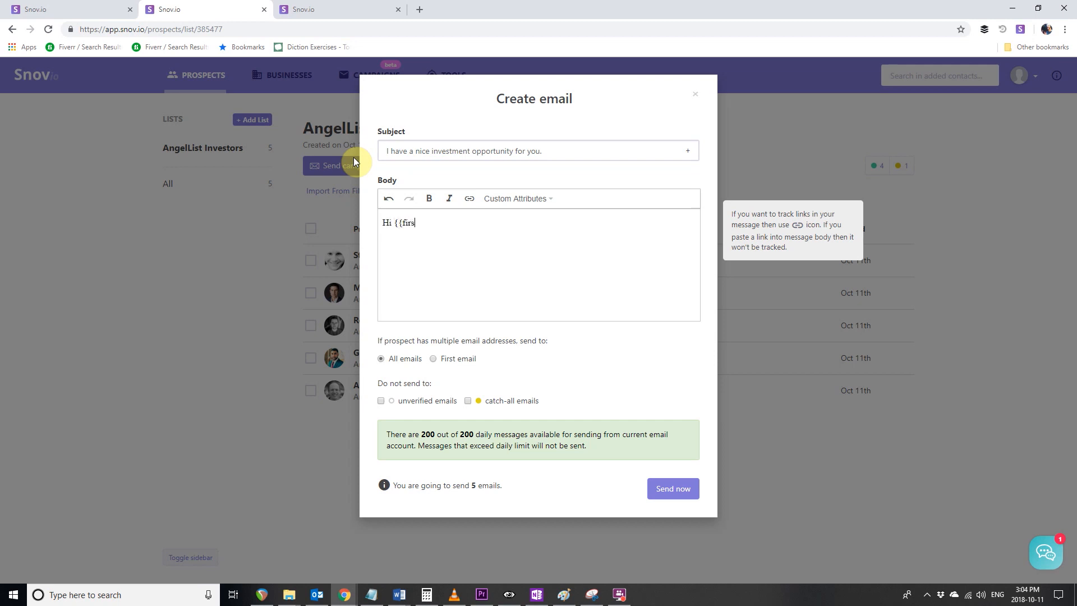
text(t_name)
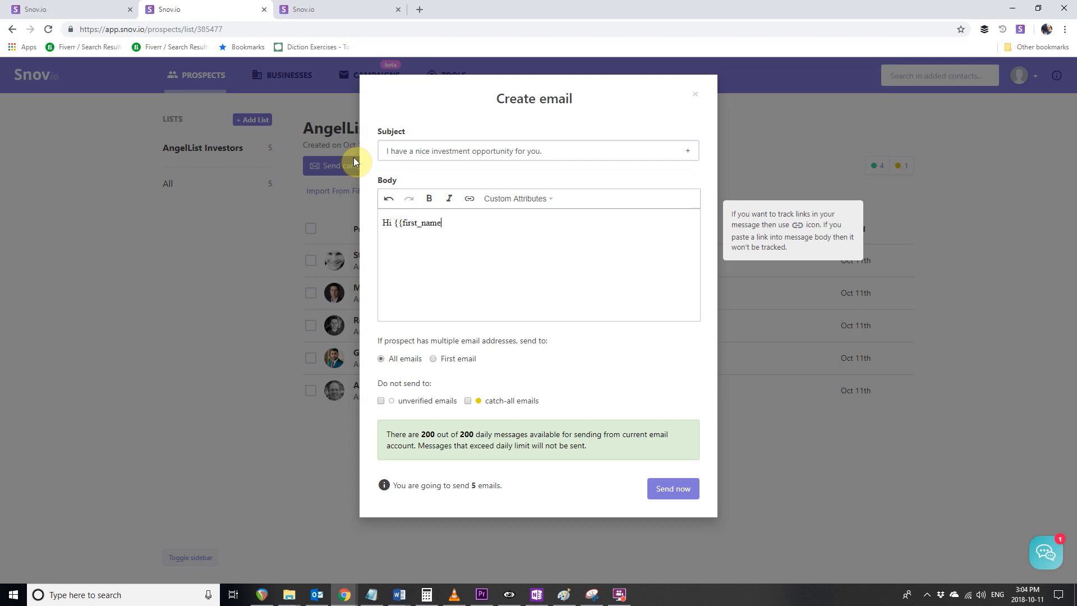
text(}})
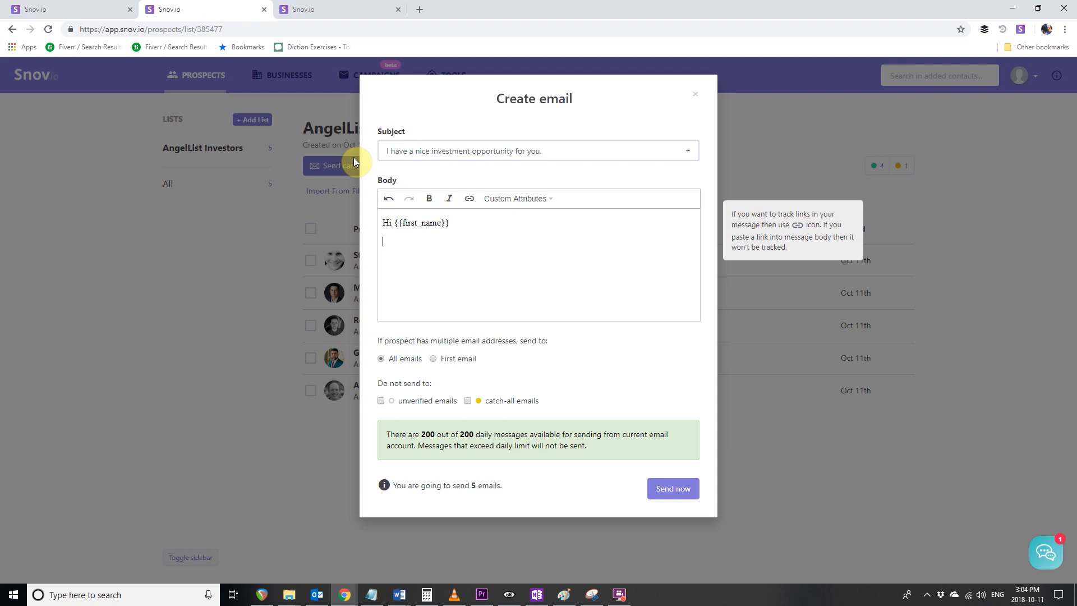
text(Put your message)
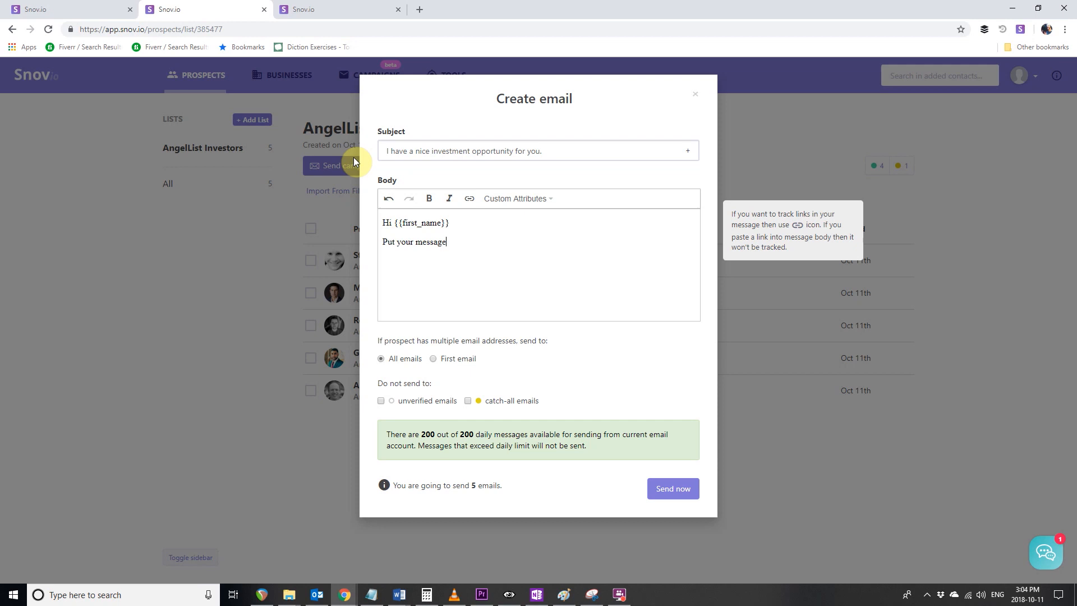
text(here)
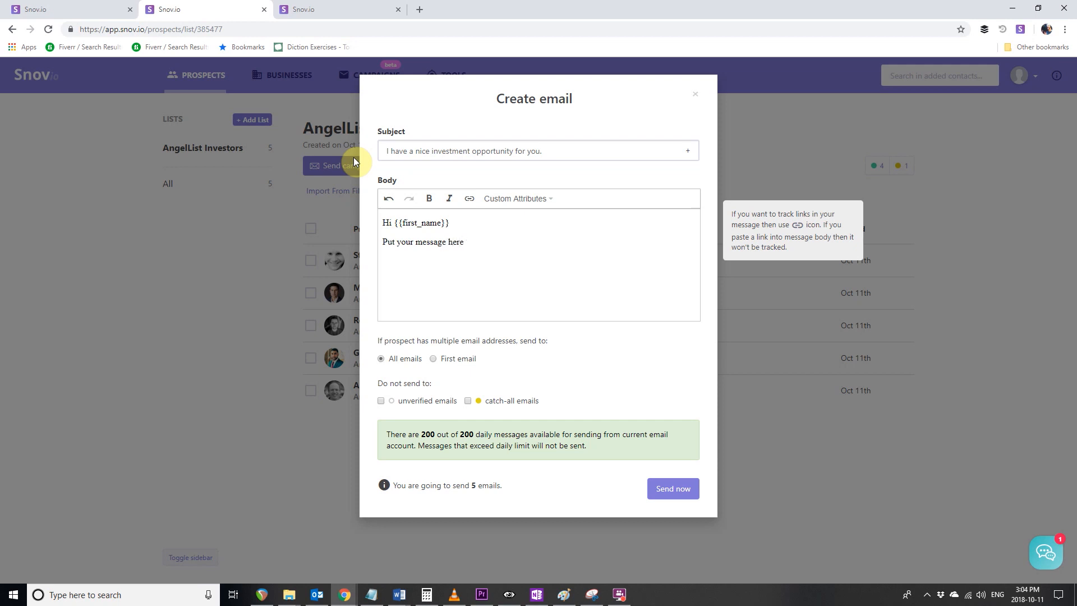